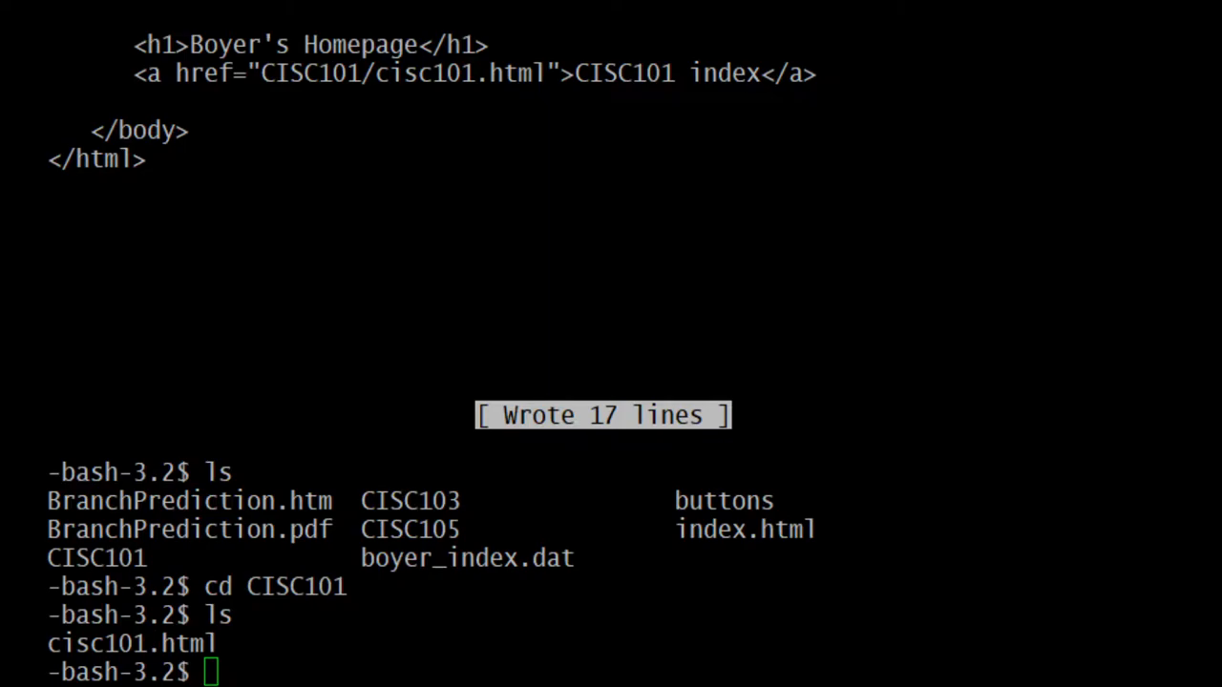
mouse_move(760, 563)
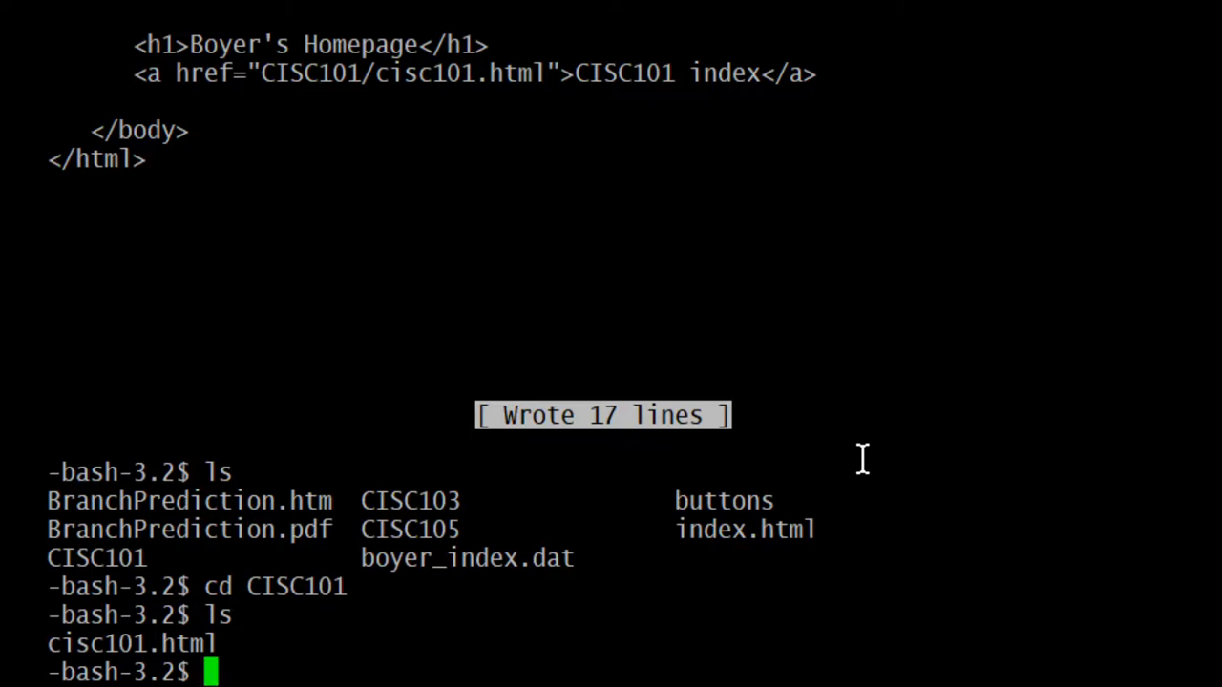
Print the working directory with pwd to confirm the shell is in public_html/CISC101
text(pwd)
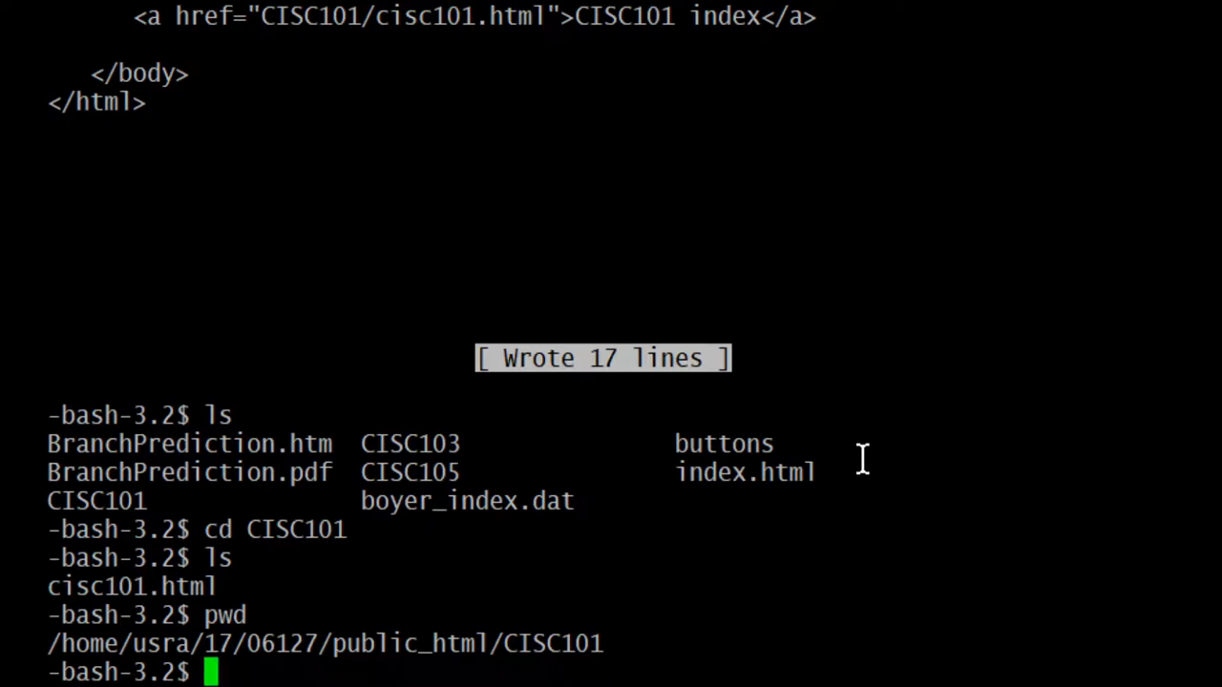
Launch pico on cisc101.html, correcting a mistyped filename before running the command
text(pico)
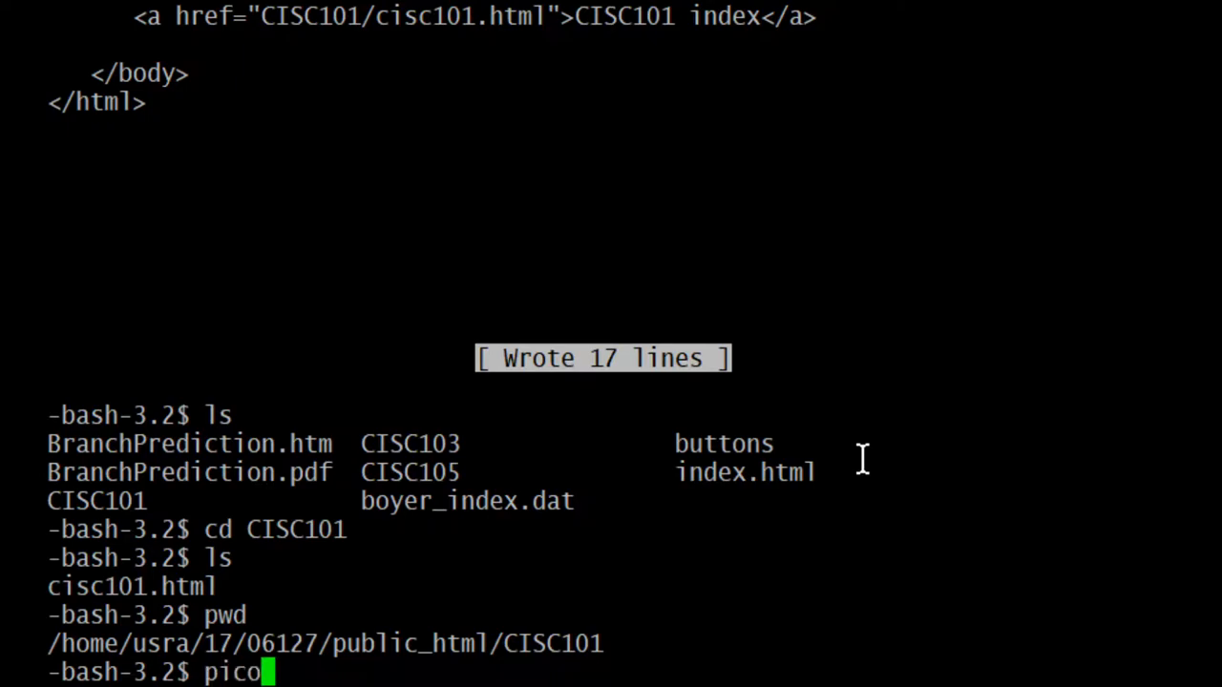
text(.htm)
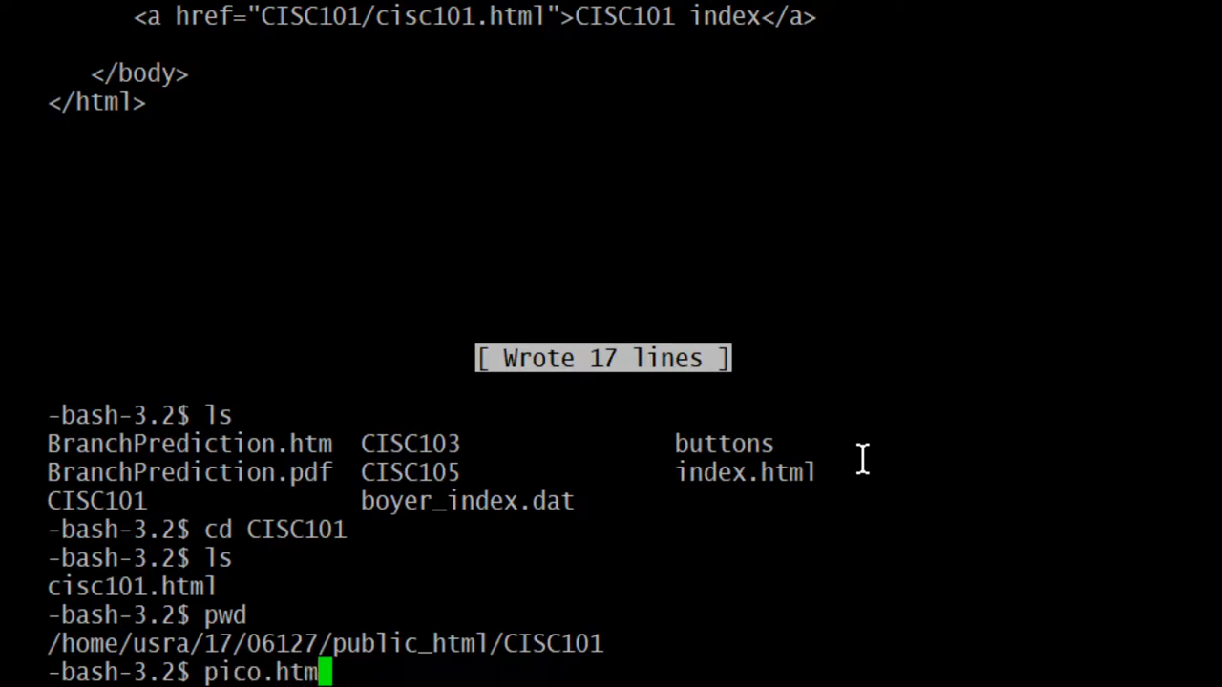
text(l)
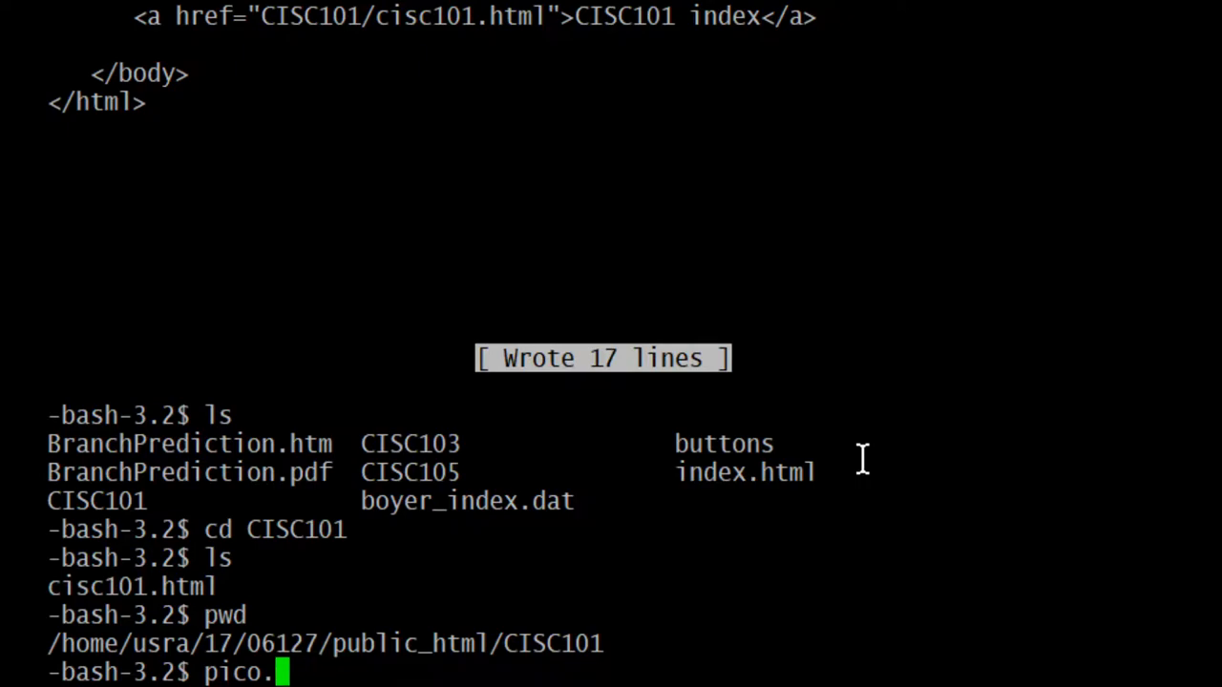
key(Backspace)
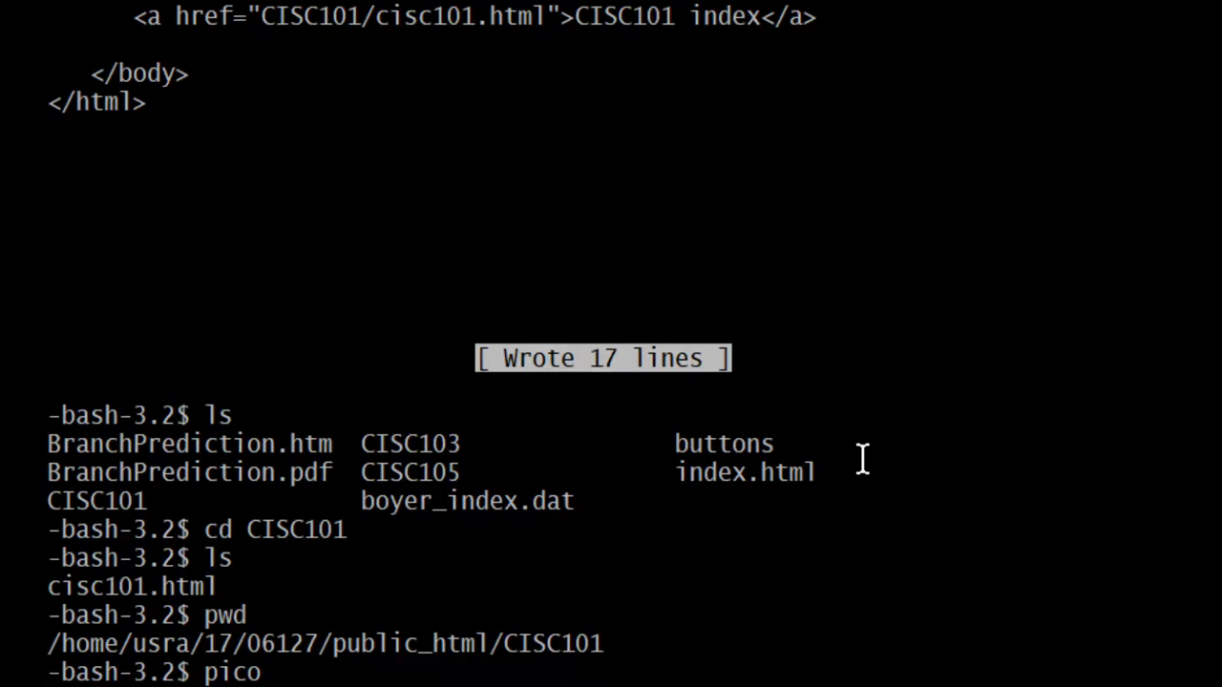
text(cis)
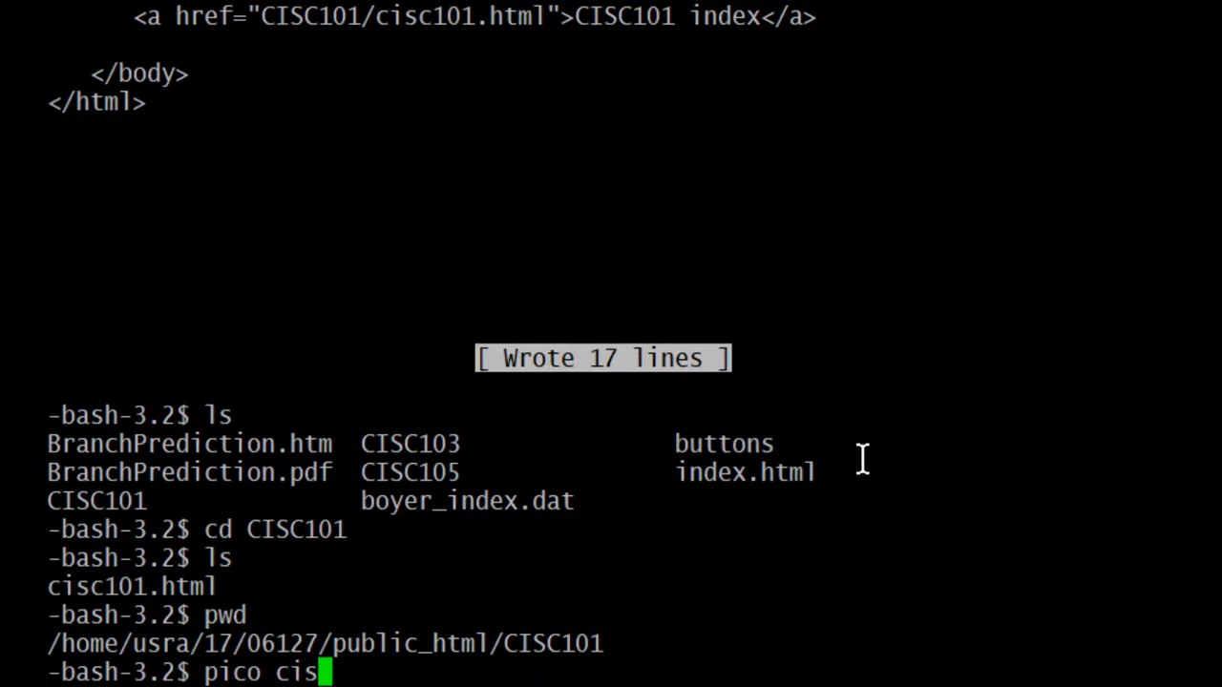
text(c)
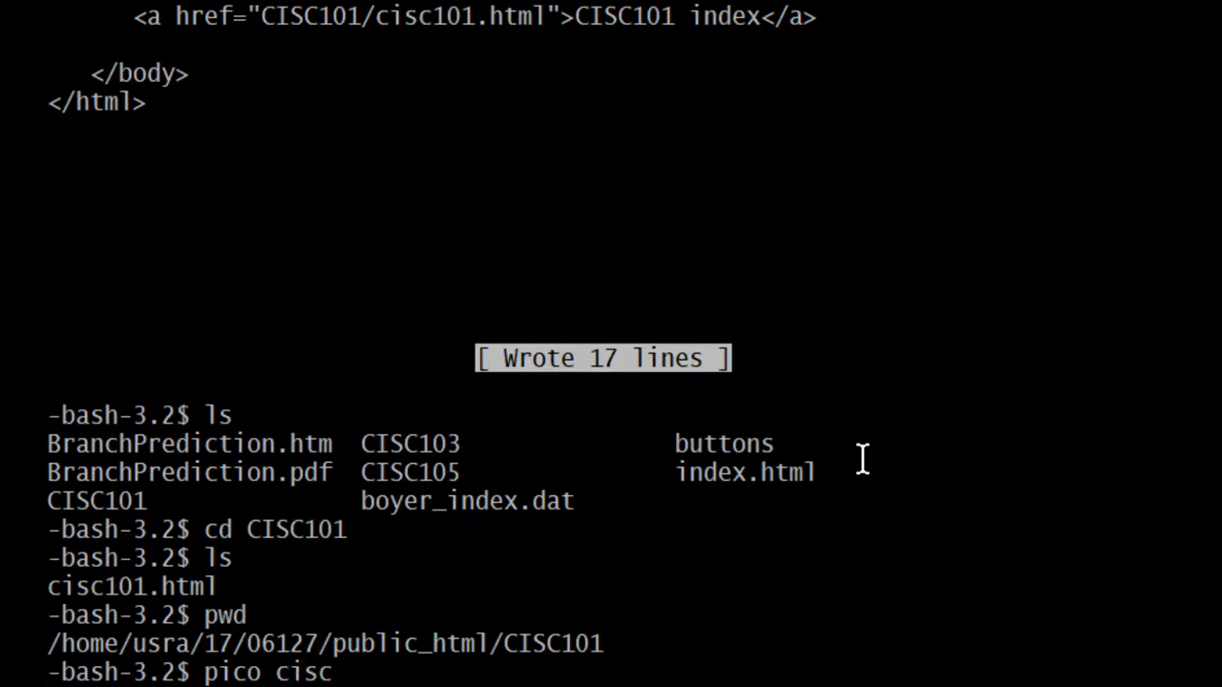
text(101)
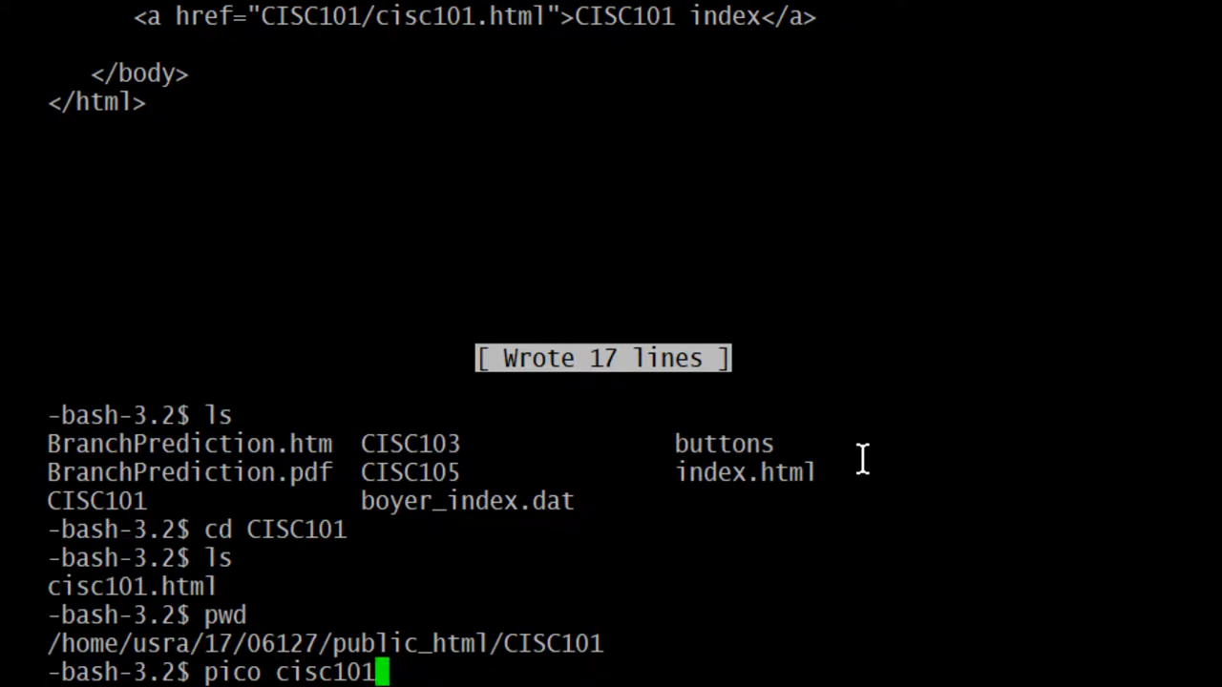
text(.html)
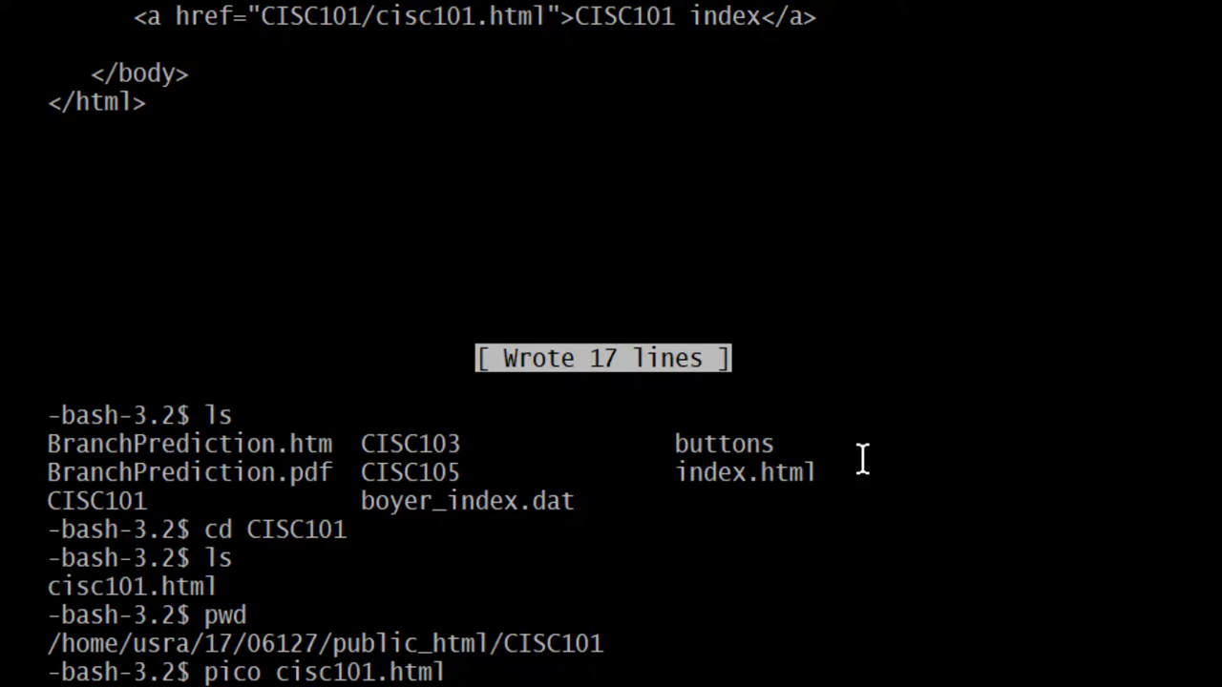
key(Return)
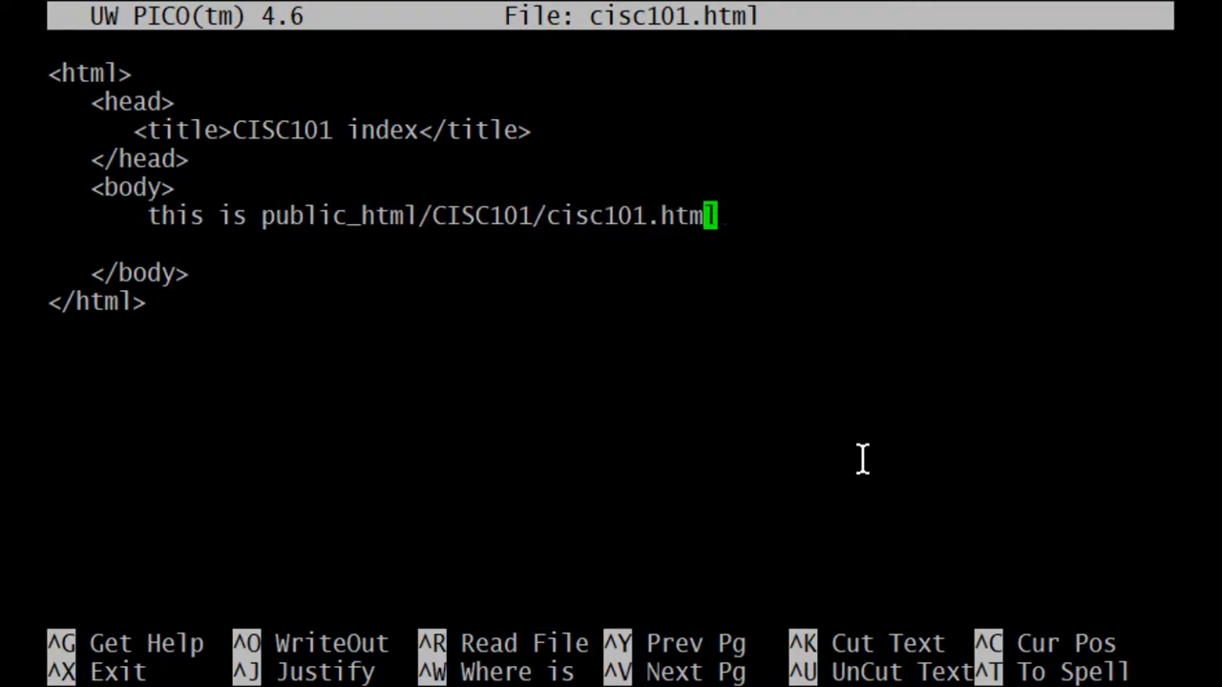
Delete the placeholder body line and write <h1>CISC101 index</h1> in its place
key(BackSpace)
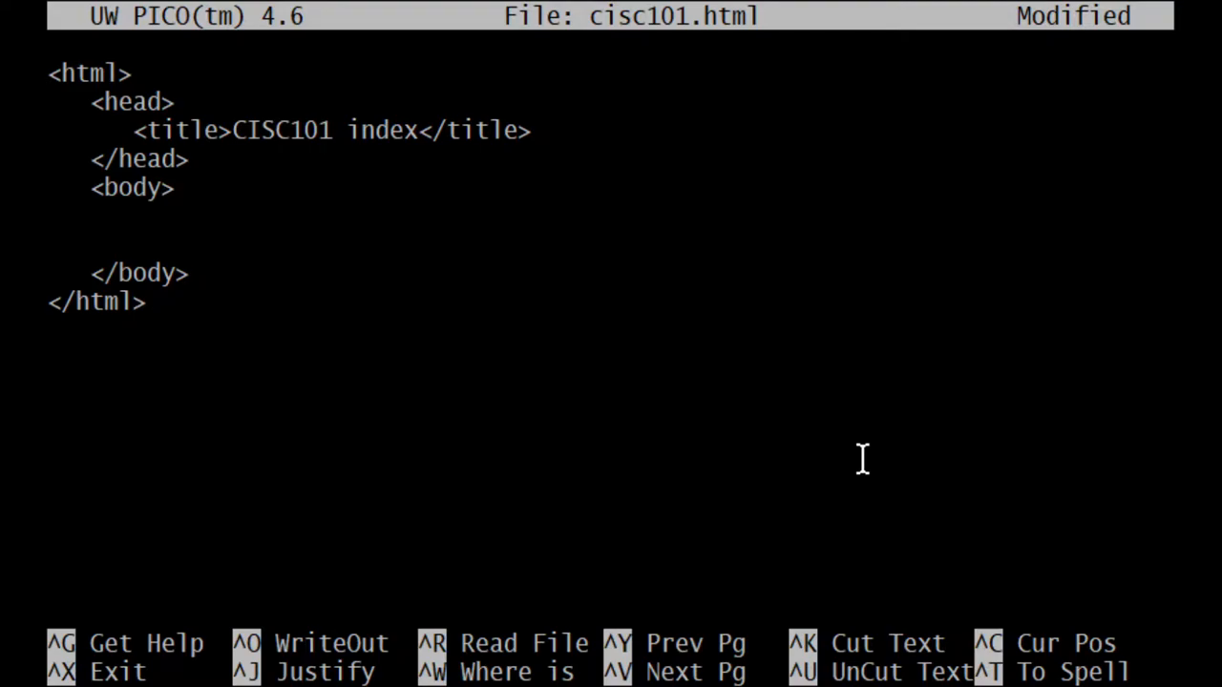
text(<h1)
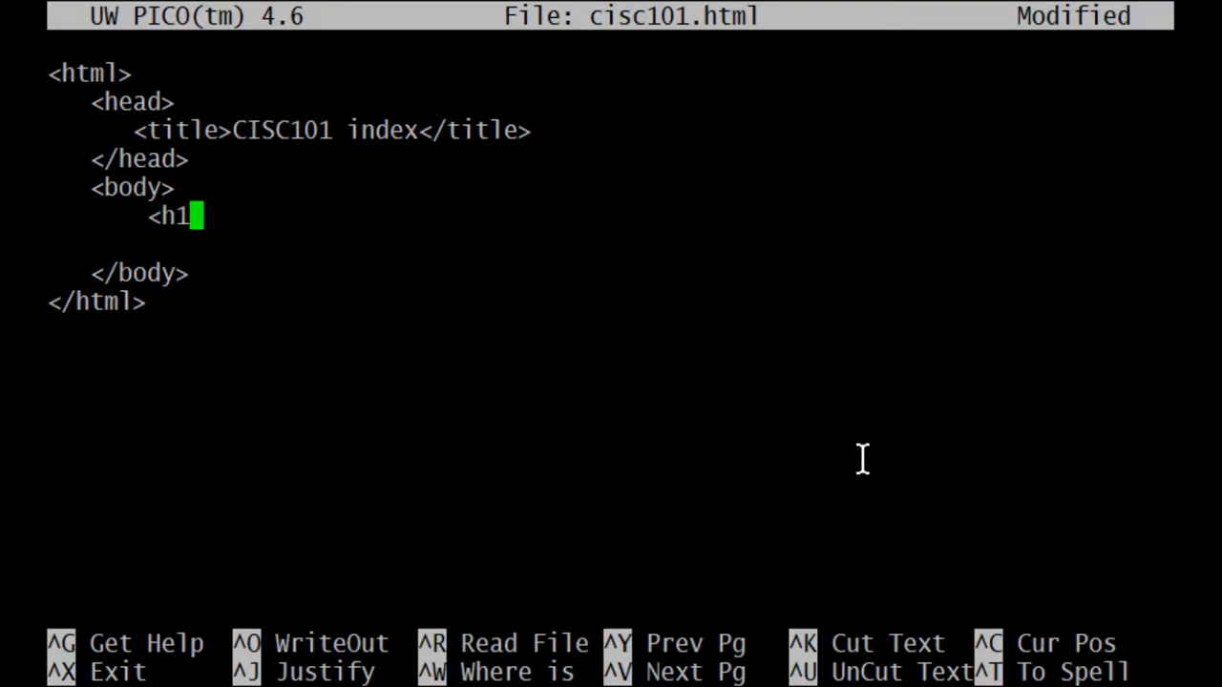
text(>)
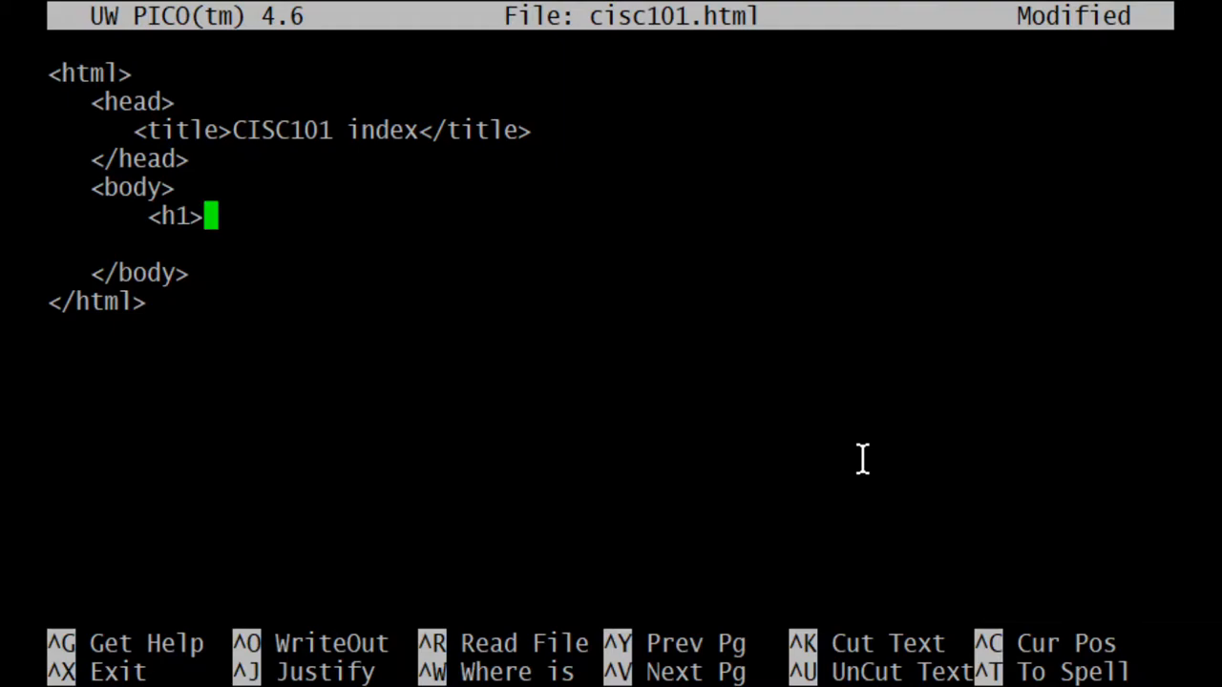
text(CISC)
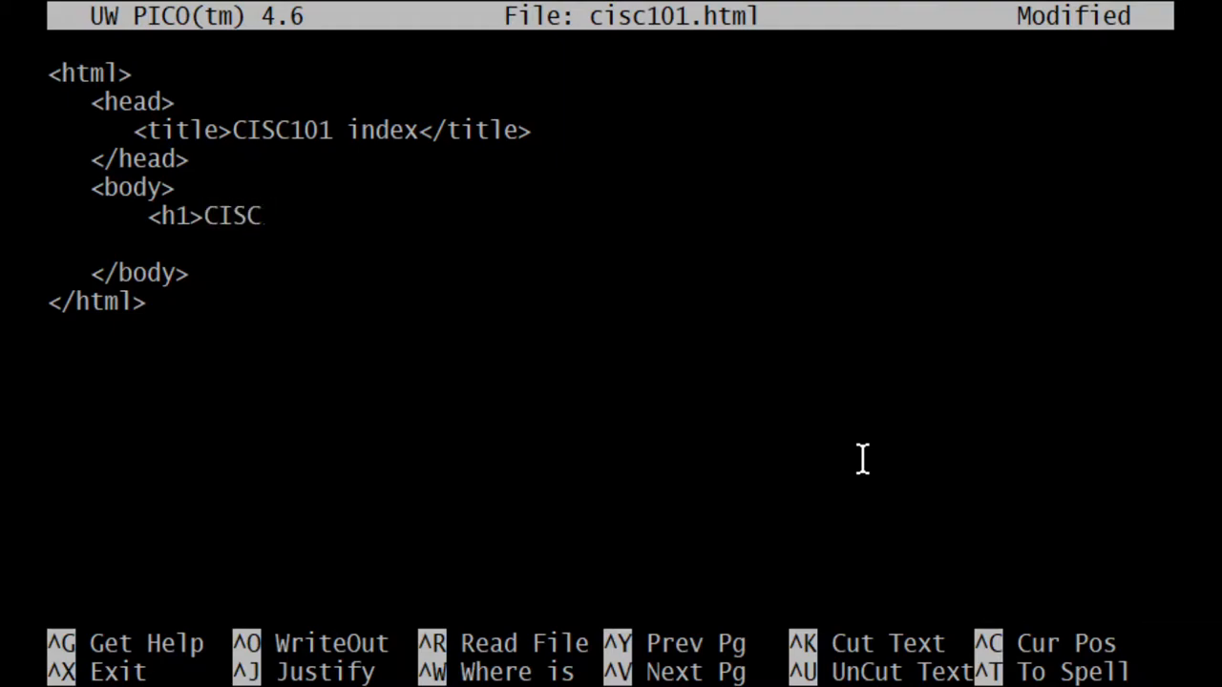
text(101)
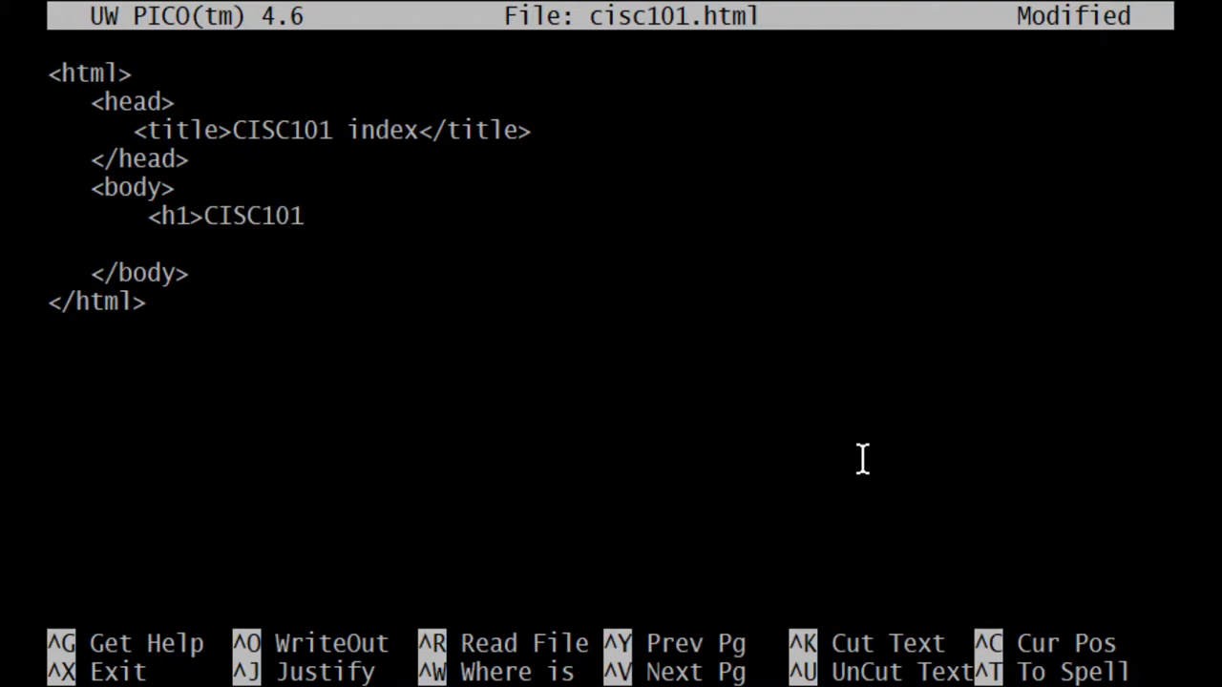
text(in)
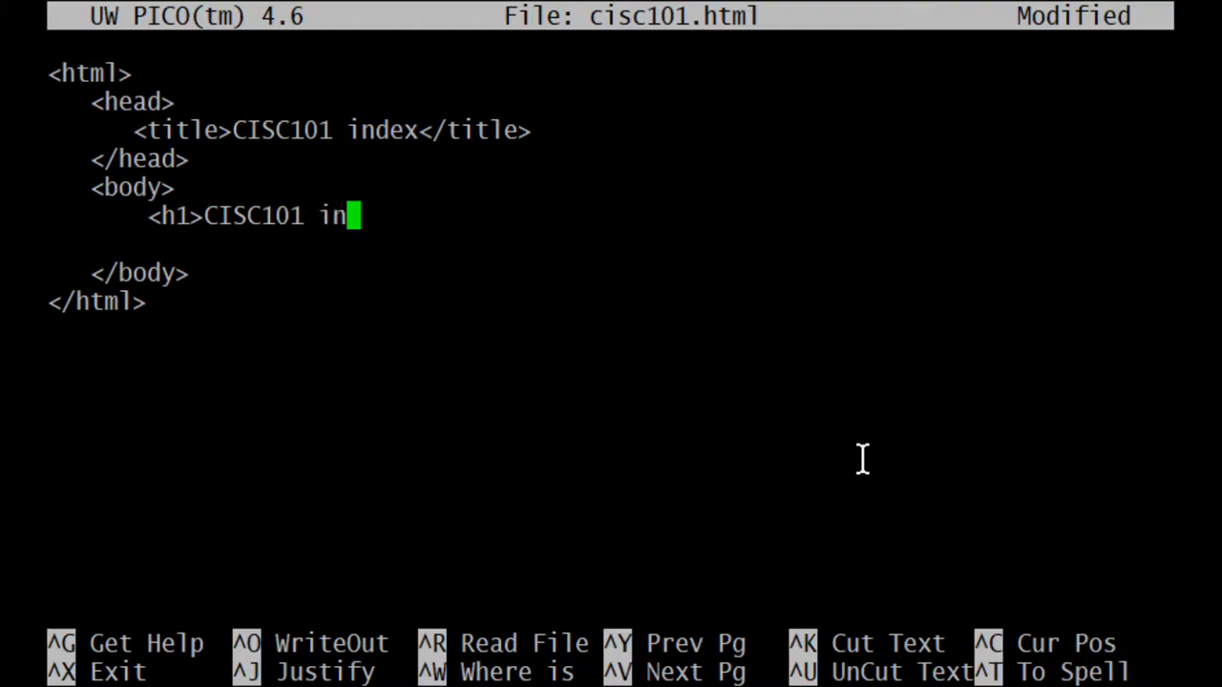
text(dex)
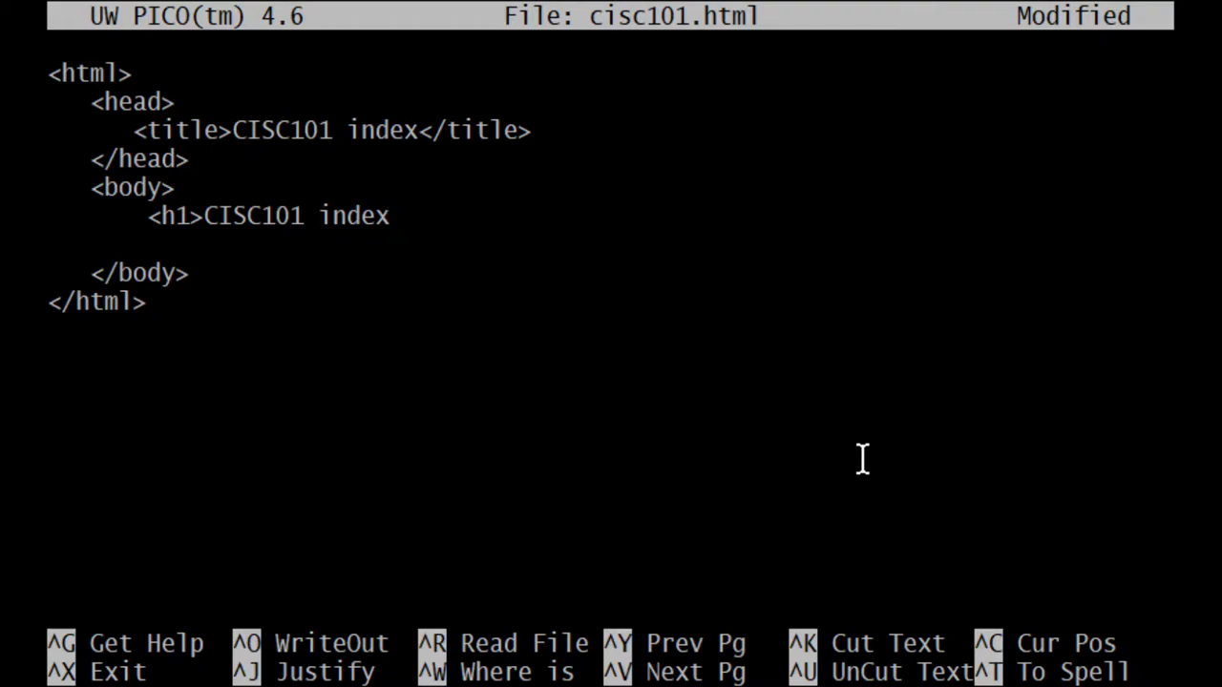
text(</)
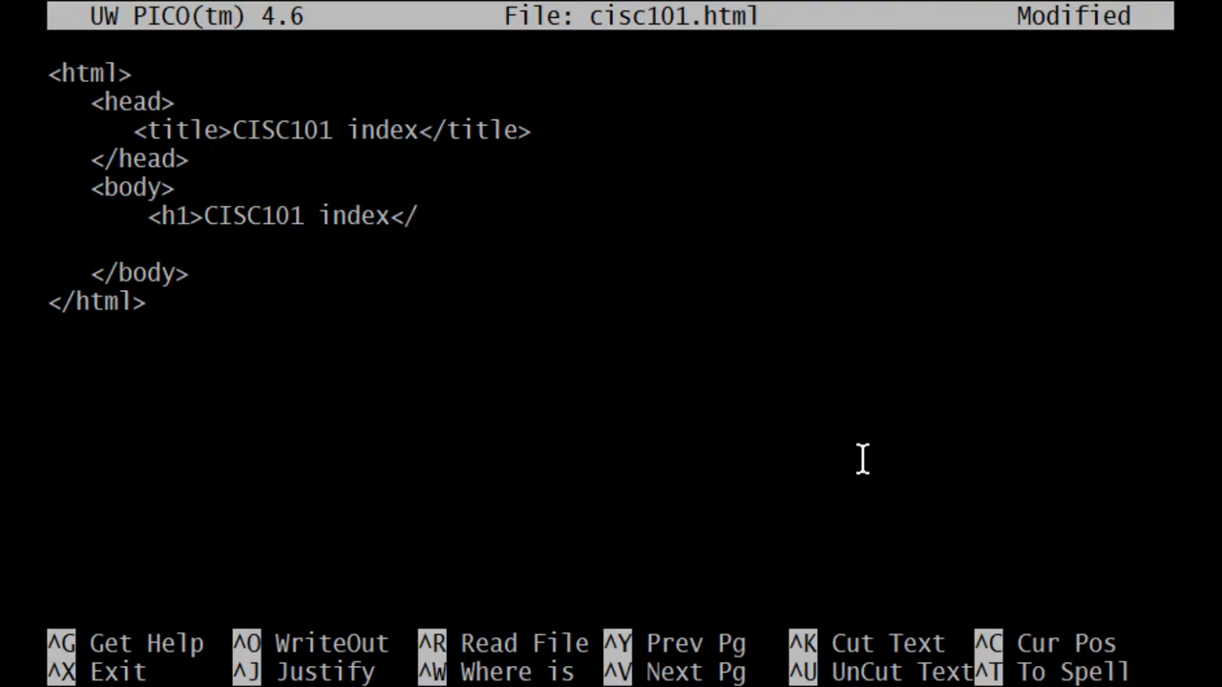
text(h1>)
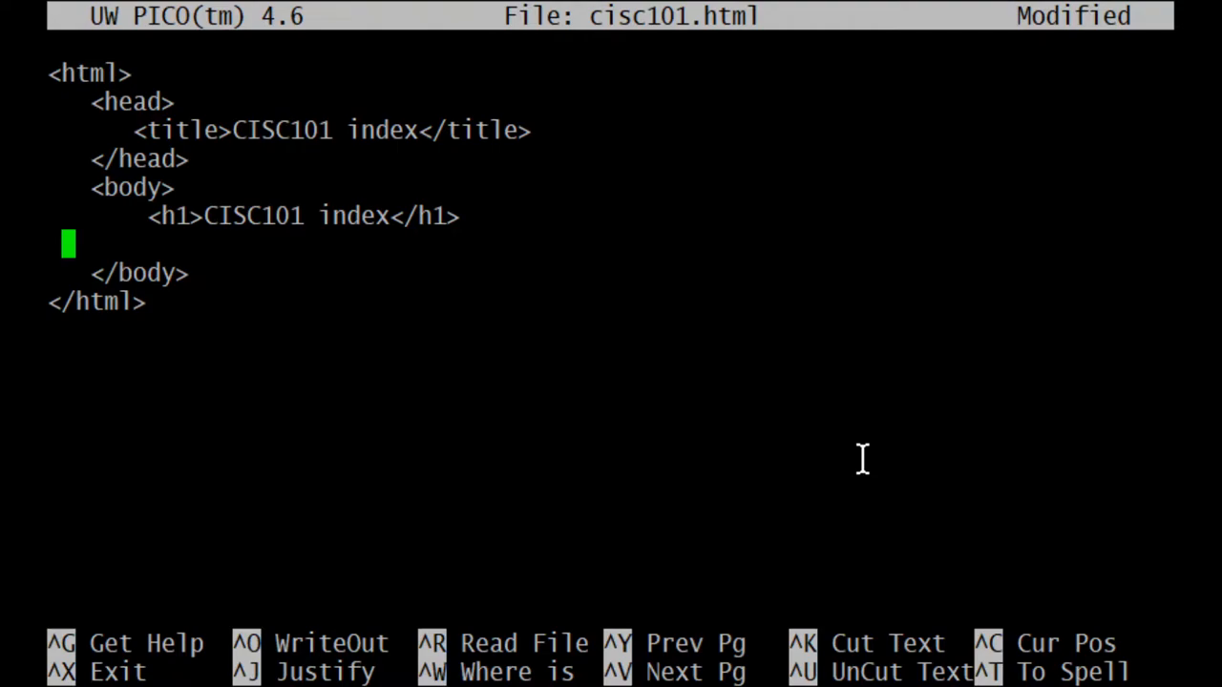
Below the heading, start an <a> element with the text 'back to home page'
key(Right)
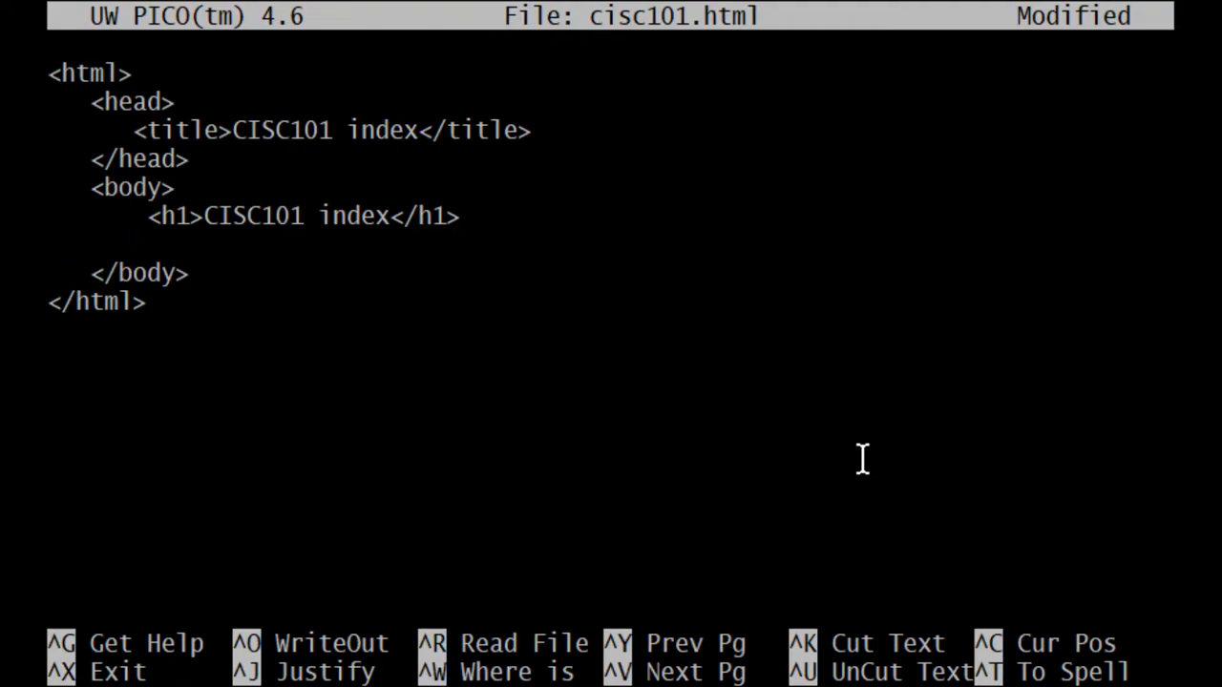
text(<)
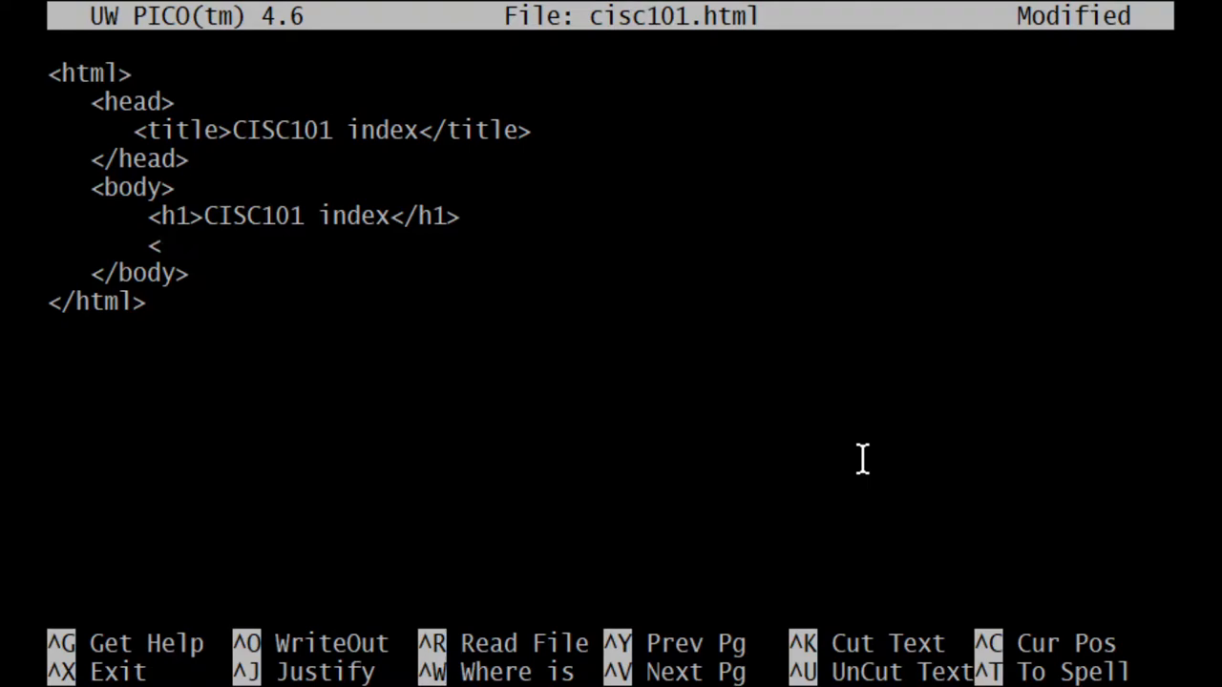
text(a>)
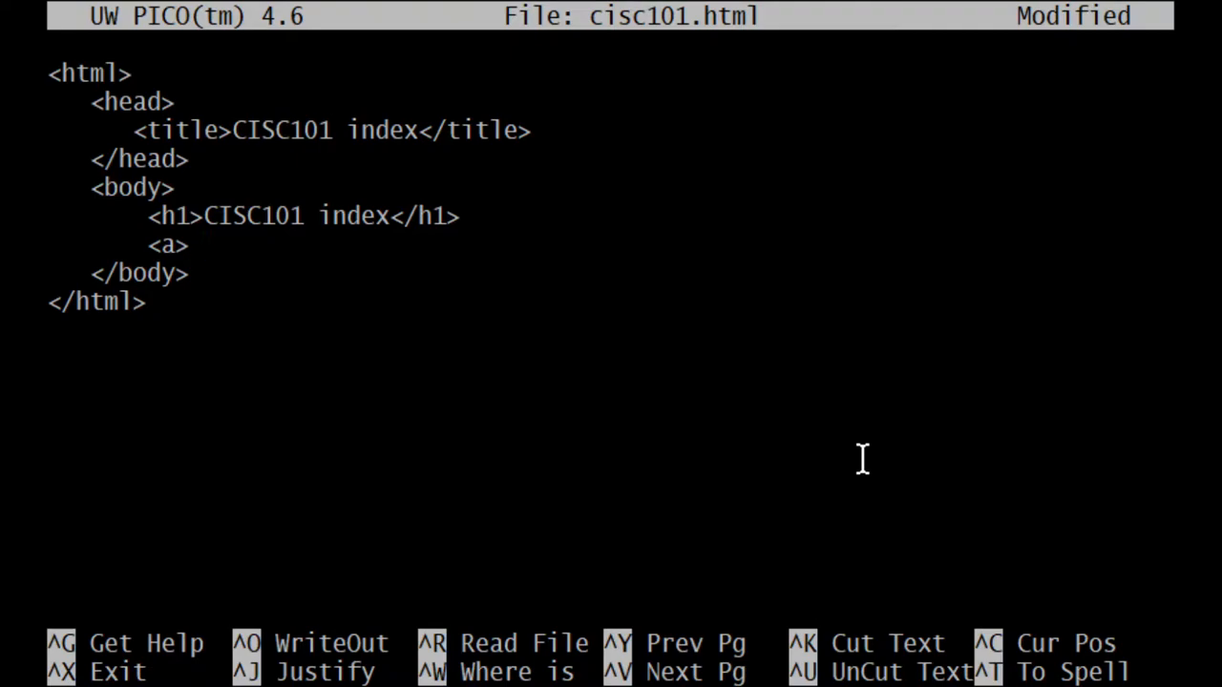
text(ba)
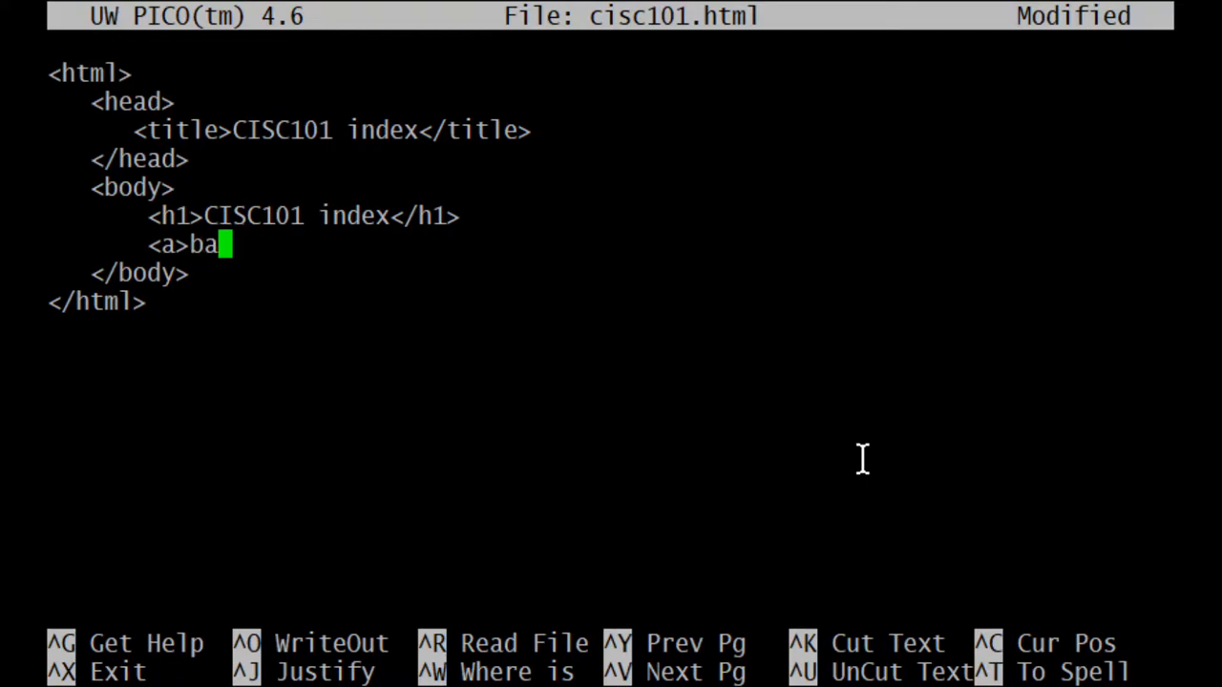
text(ck to in)
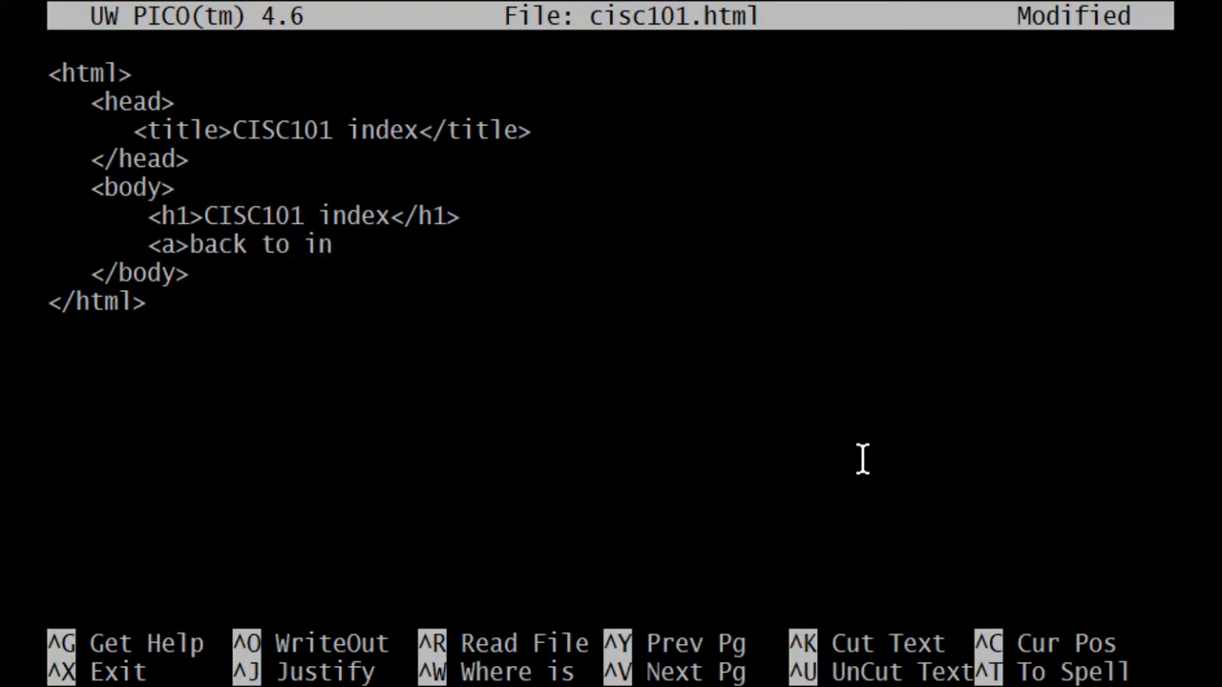
key(BackSpace)
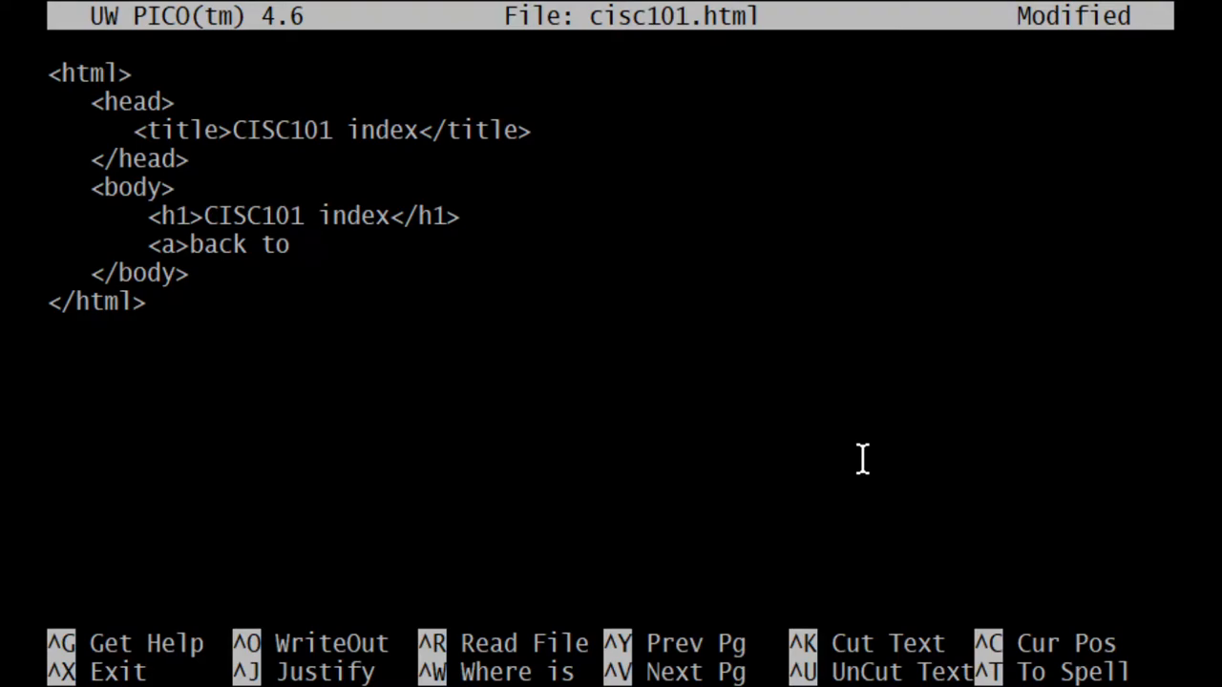
text(home)
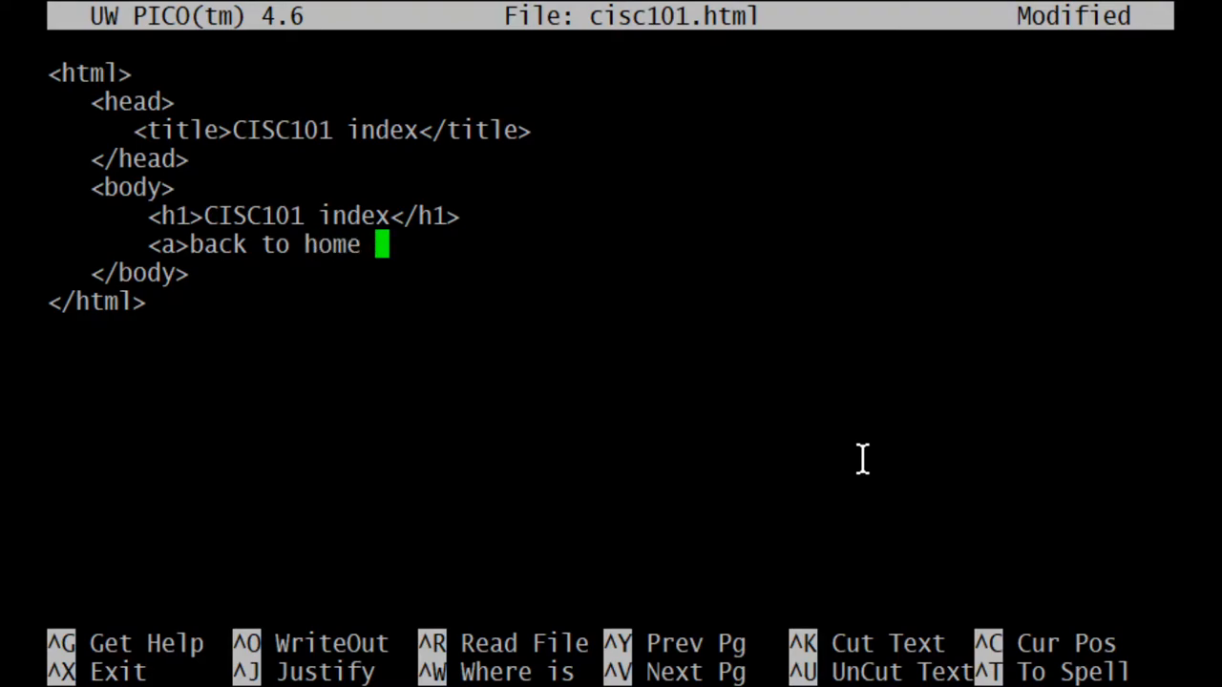
text(page)
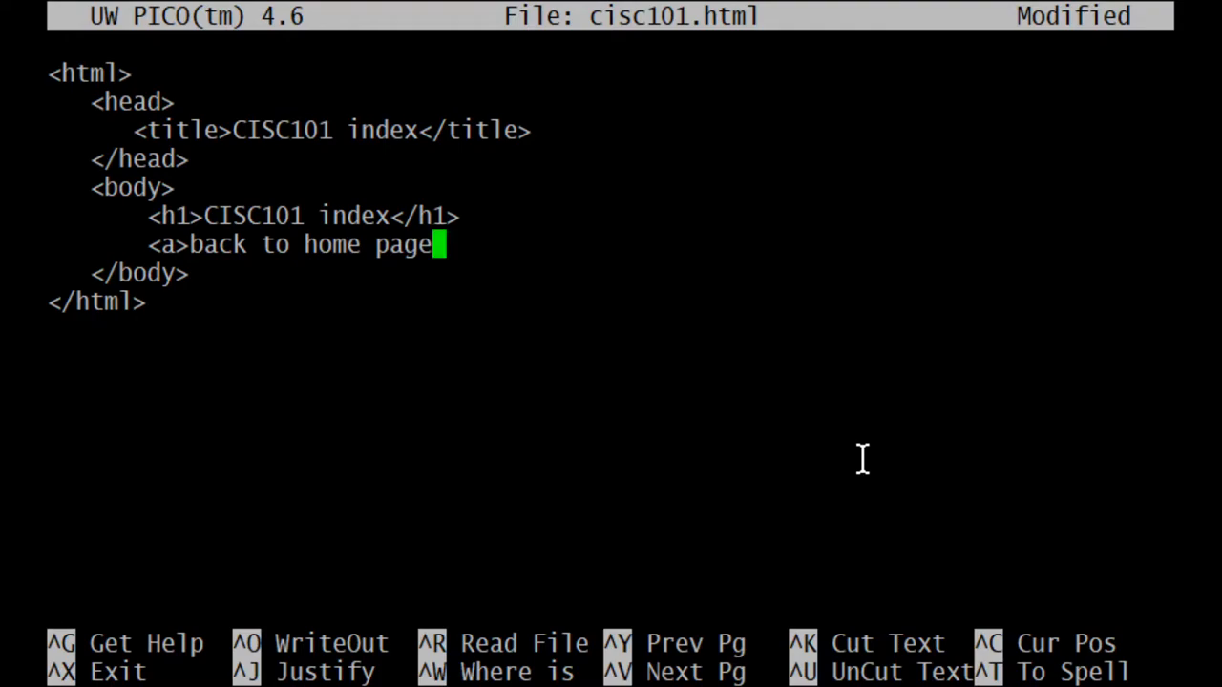
Close the anchor with </> and move the cursor into it to add the tag name a
text(</>)
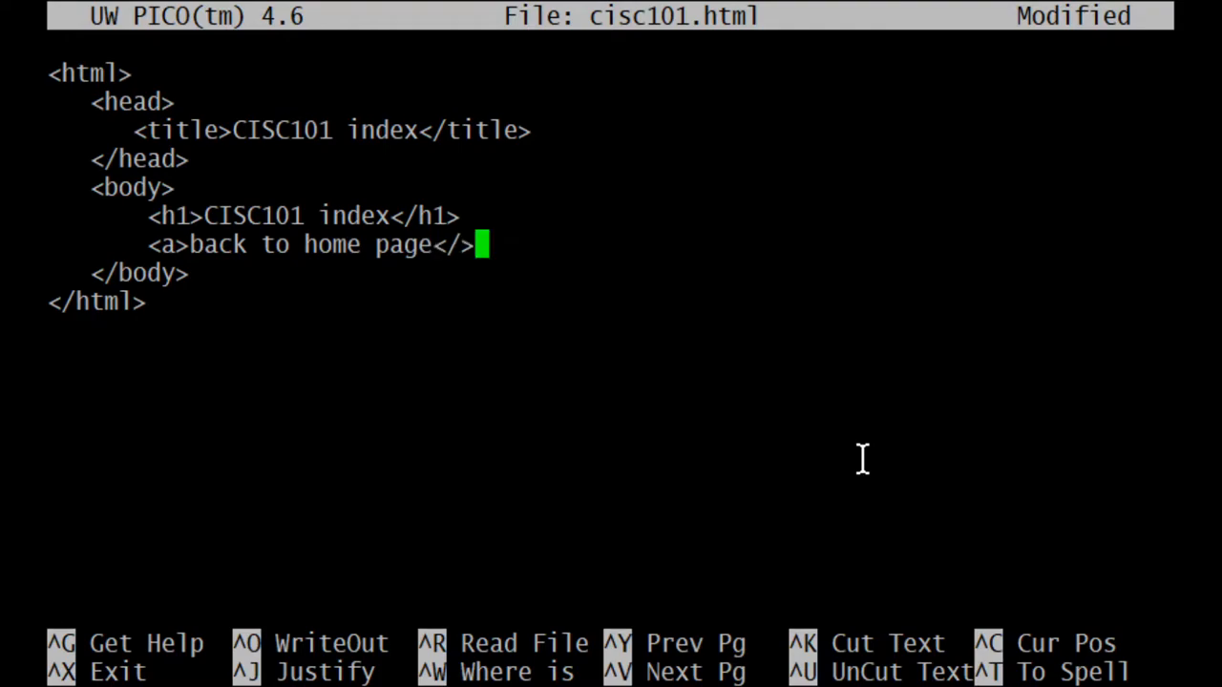
key(Left)
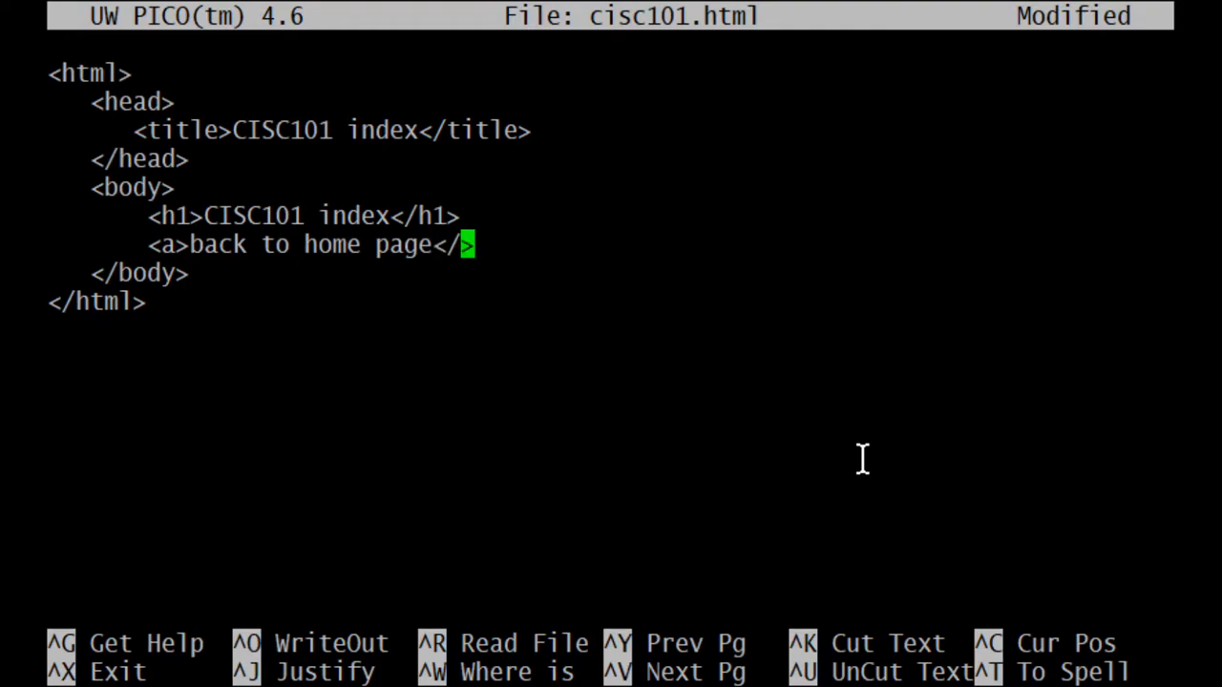
key(Left)
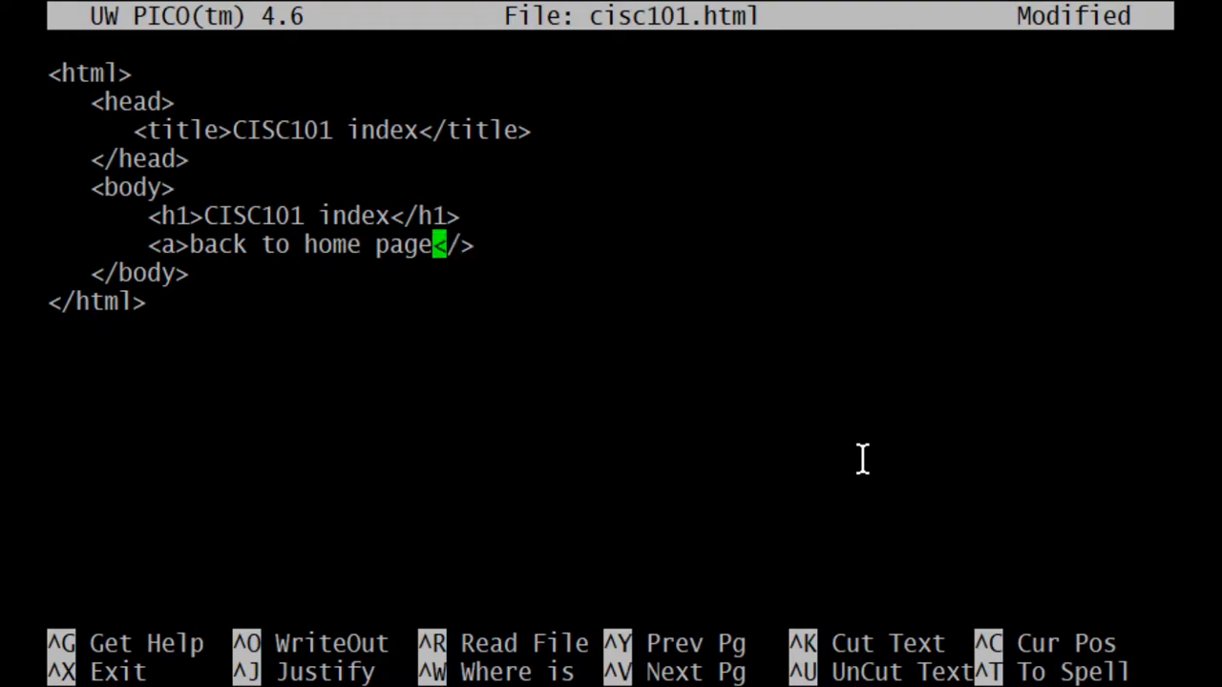
key(Right)
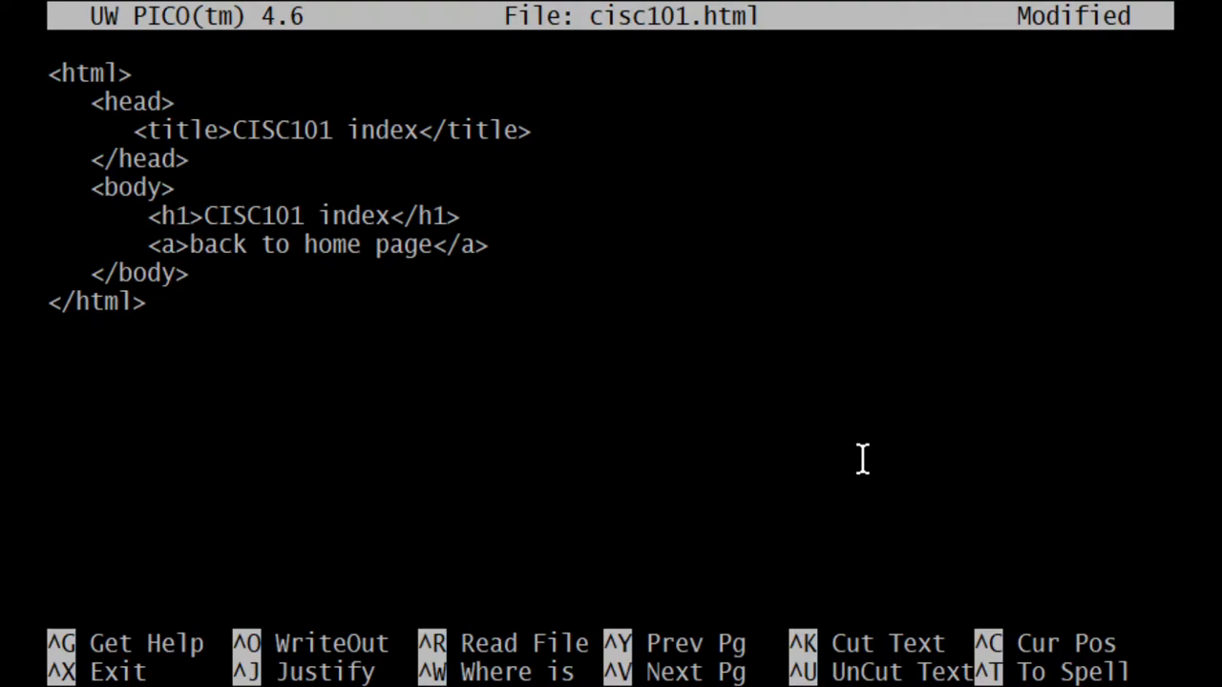
mouse_move(836, 523)
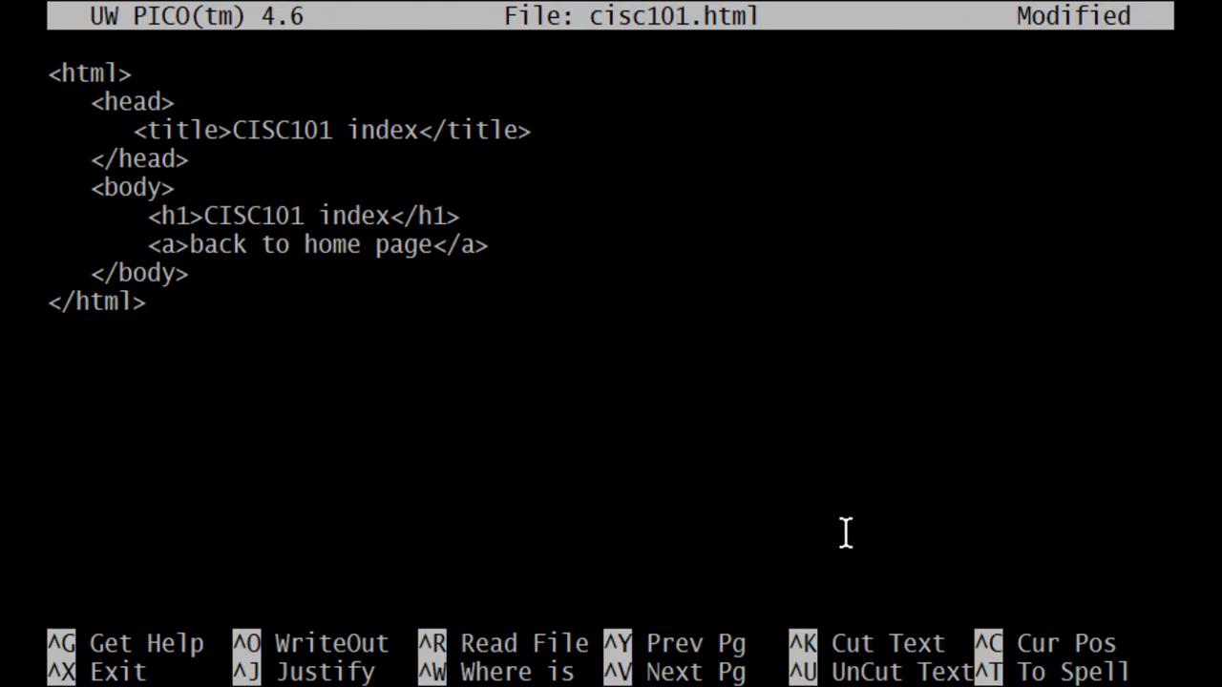
Insert an empty href="" attribute inside the anchor's opening tag
click(179, 244)
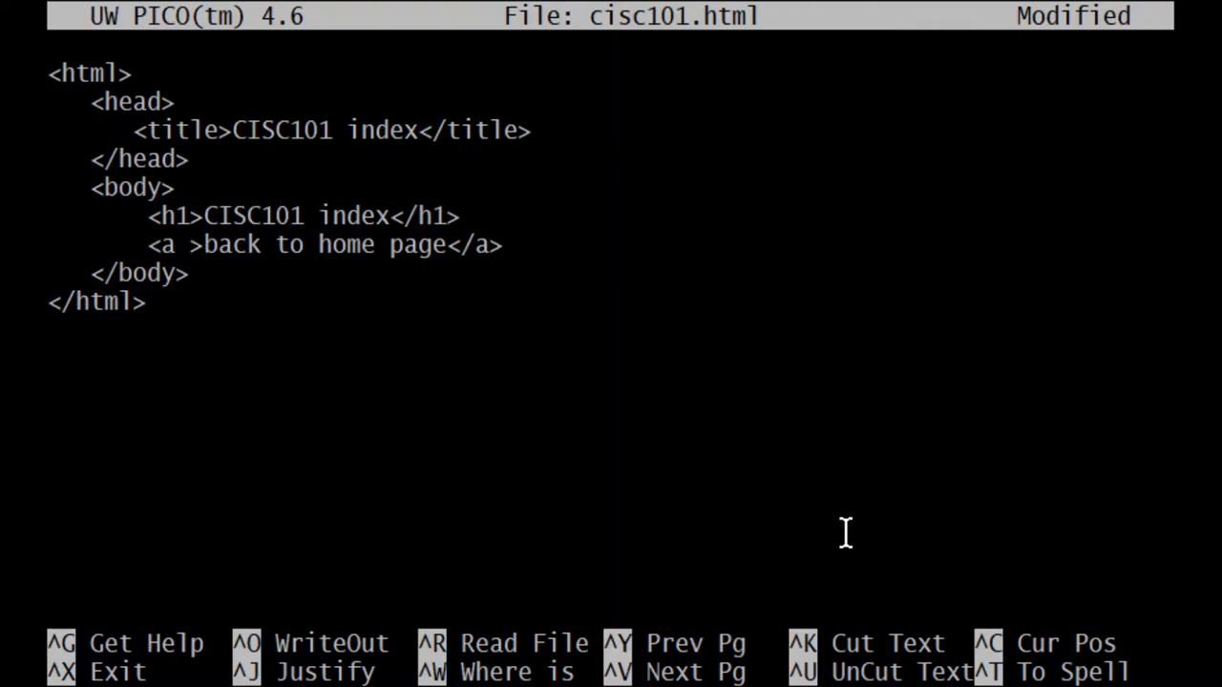
text(href)
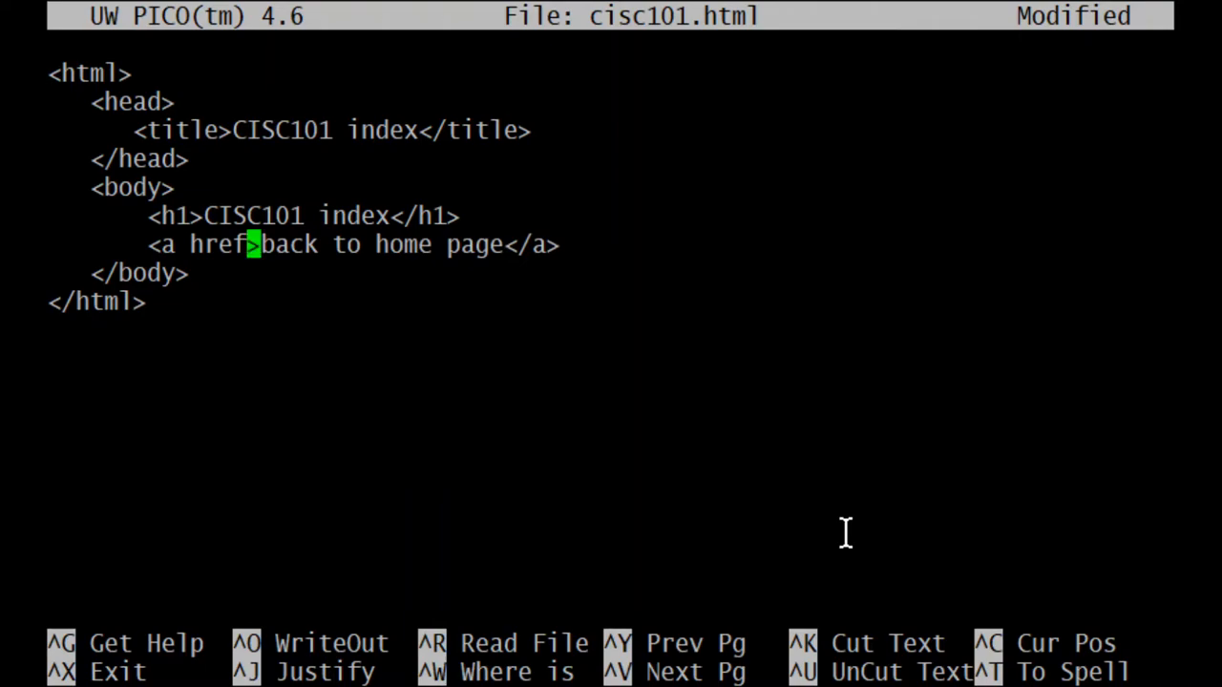
text(=)
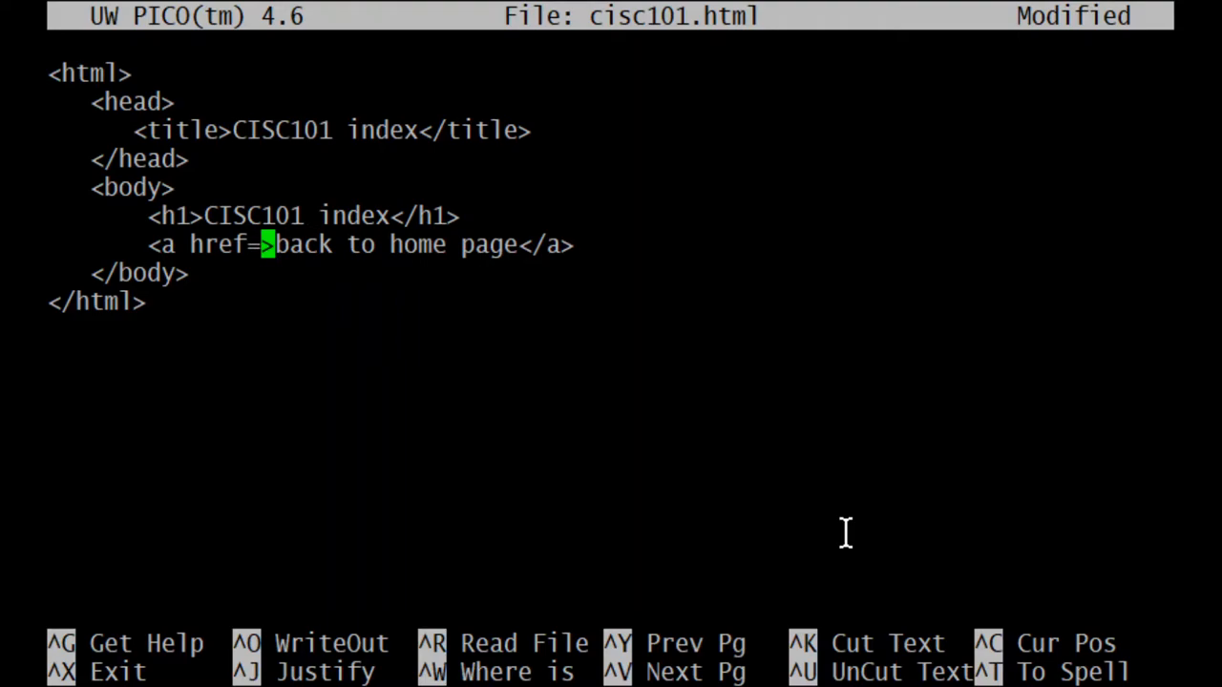
text("")
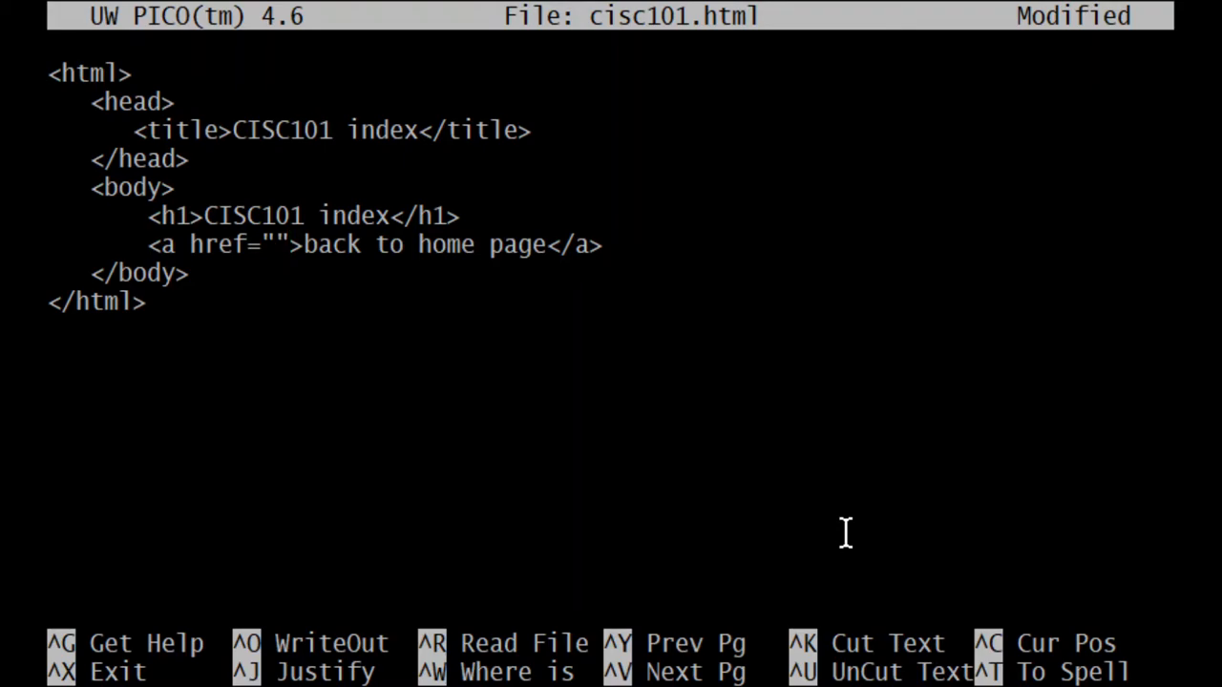
Fill the href with ../index.html and write out cisc101.html with Ctrl+O
text(..)
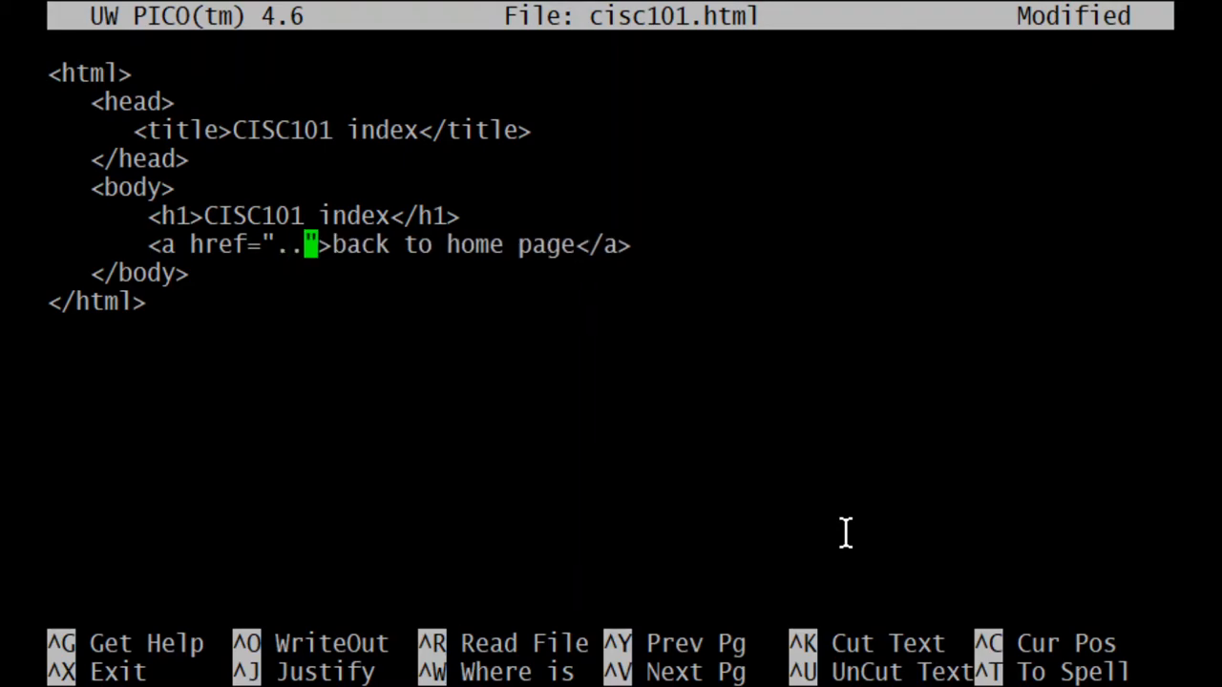
text(/)
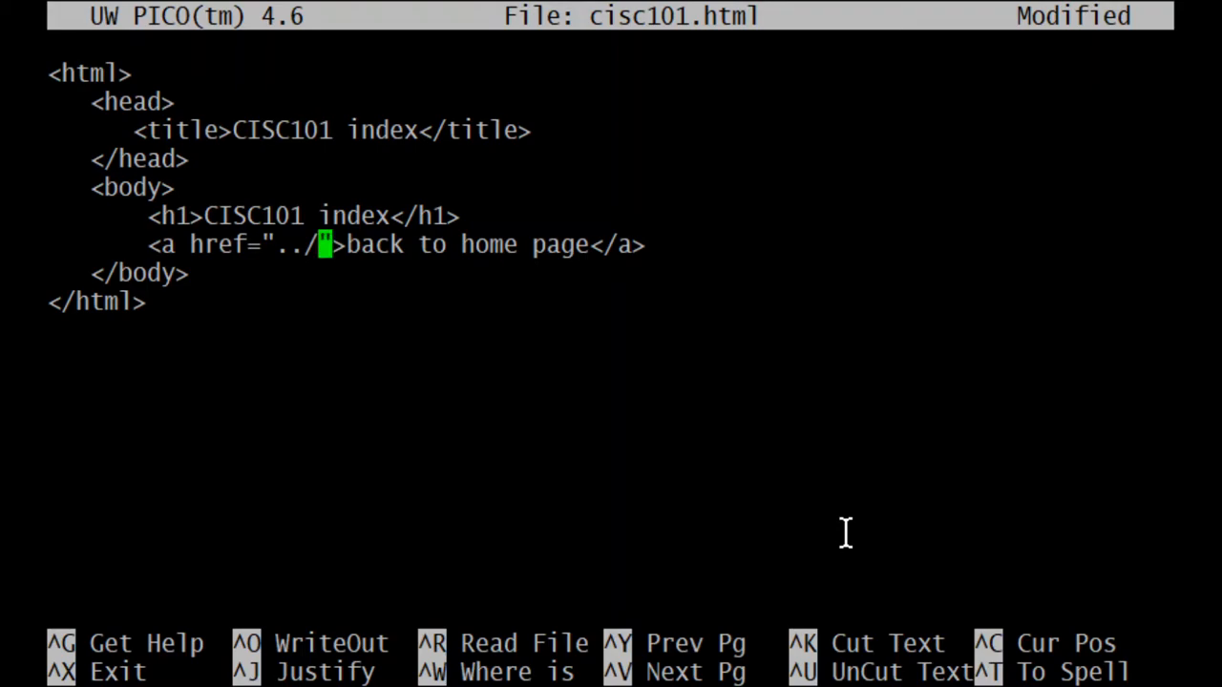
text(index.h)
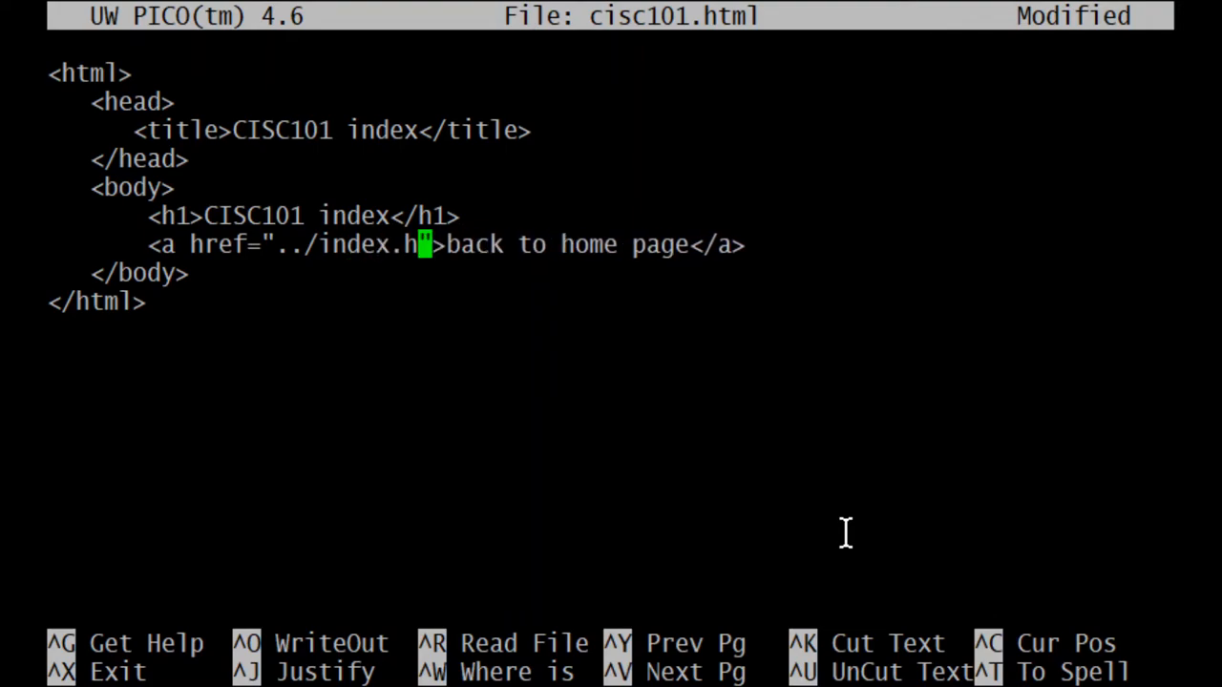
text(tml)
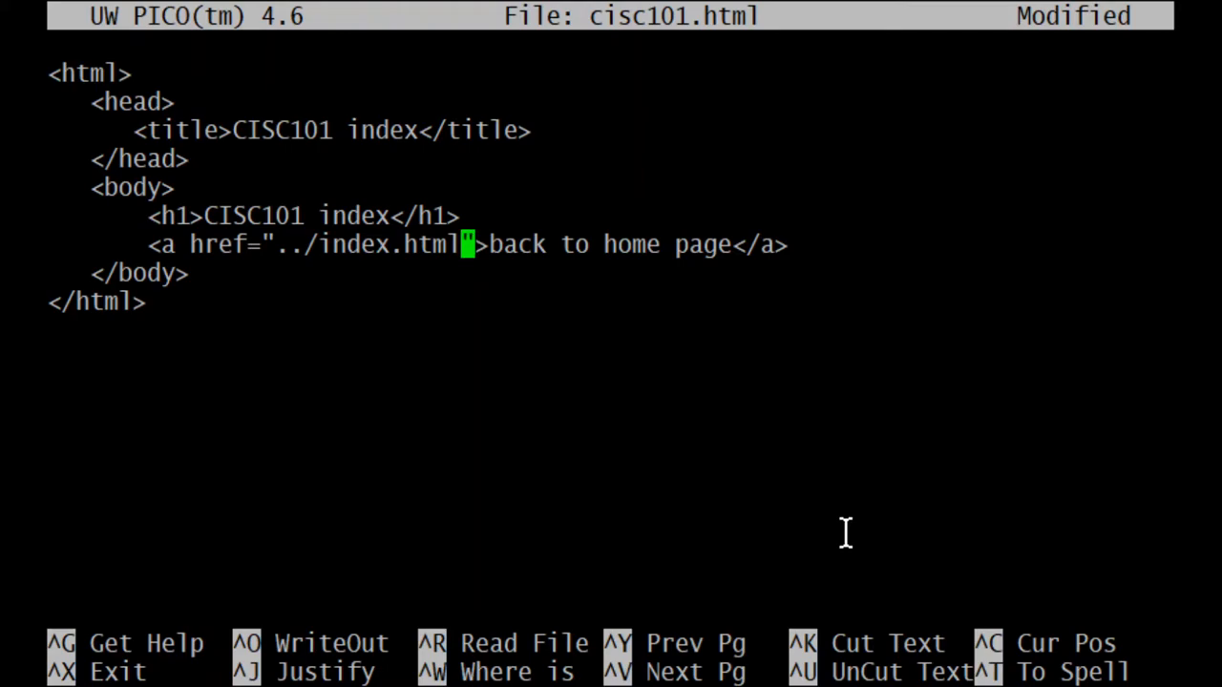
key(ctrl+o)
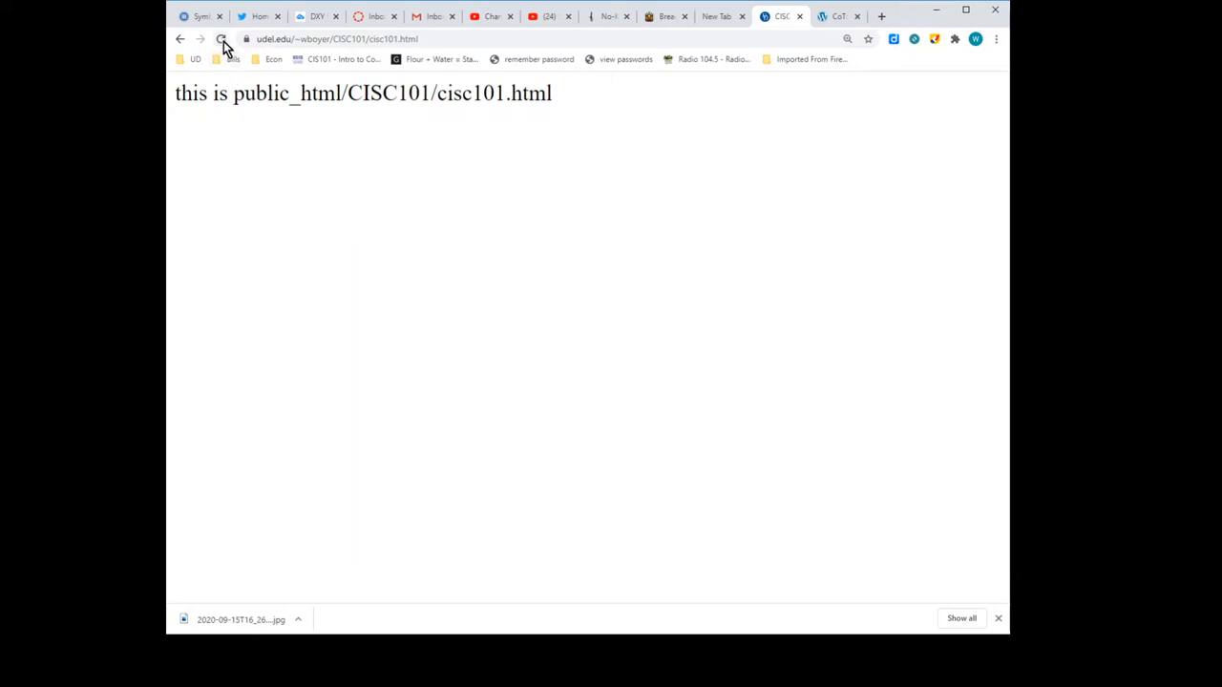
Go back to the homepage, reload it, and follow the CISC101 index link
click(179, 38)
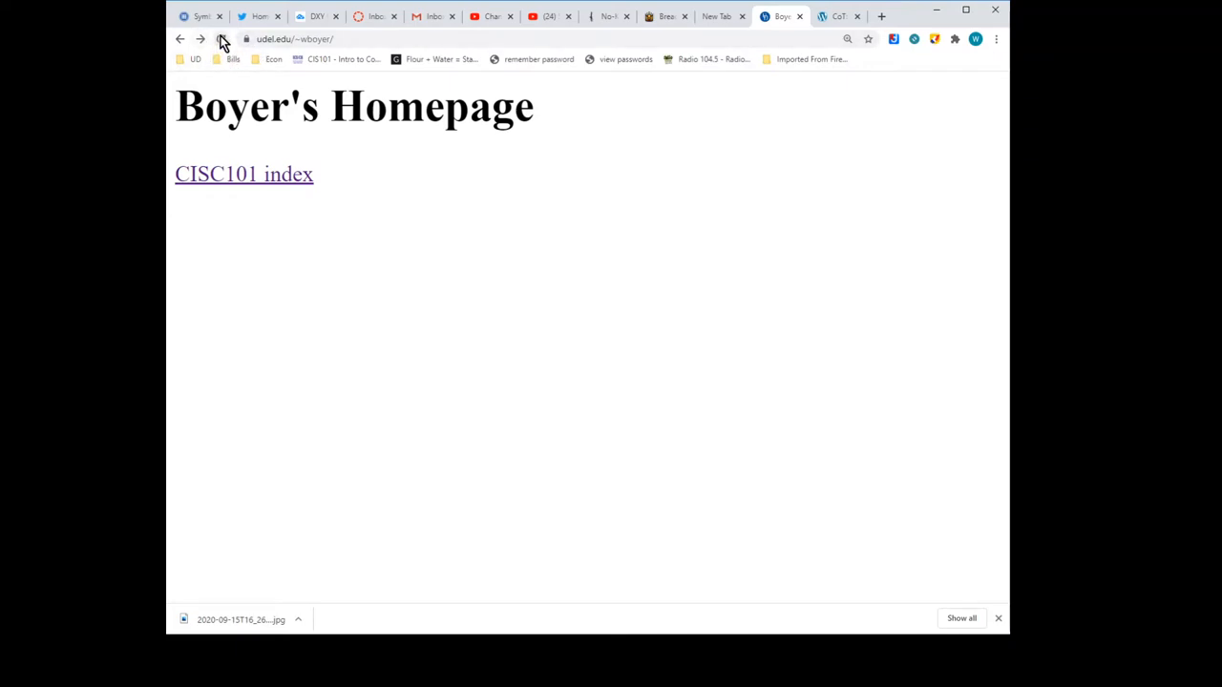
click(220, 38)
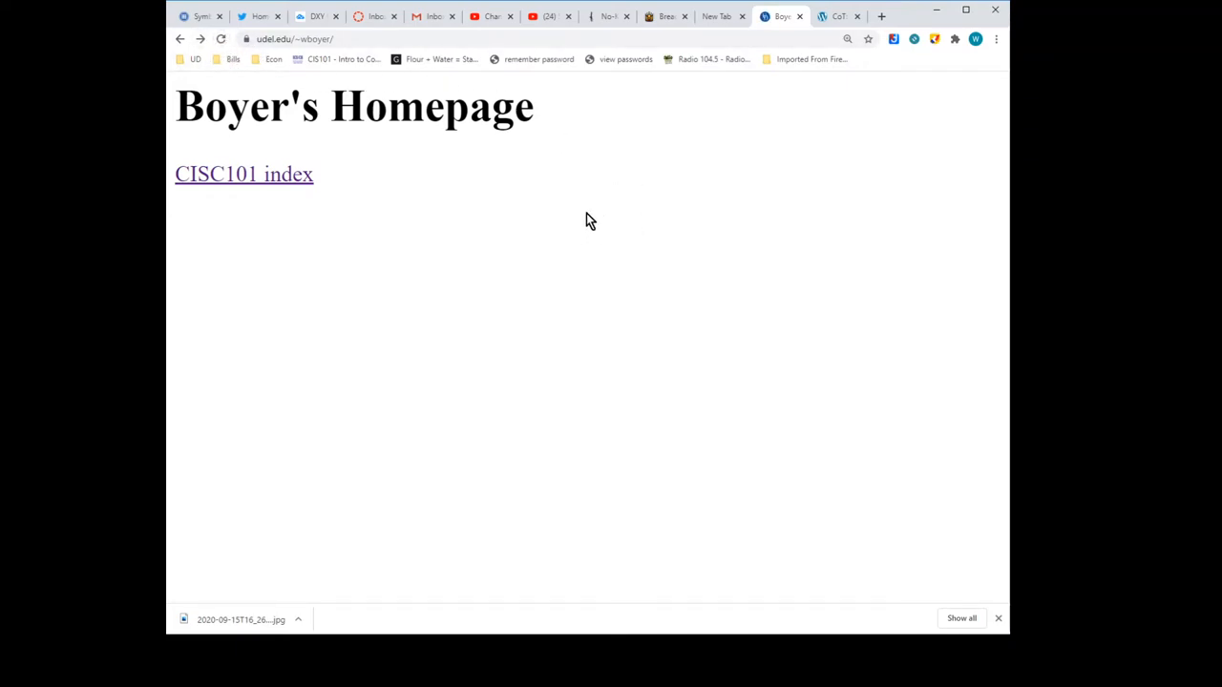
click(244, 173)
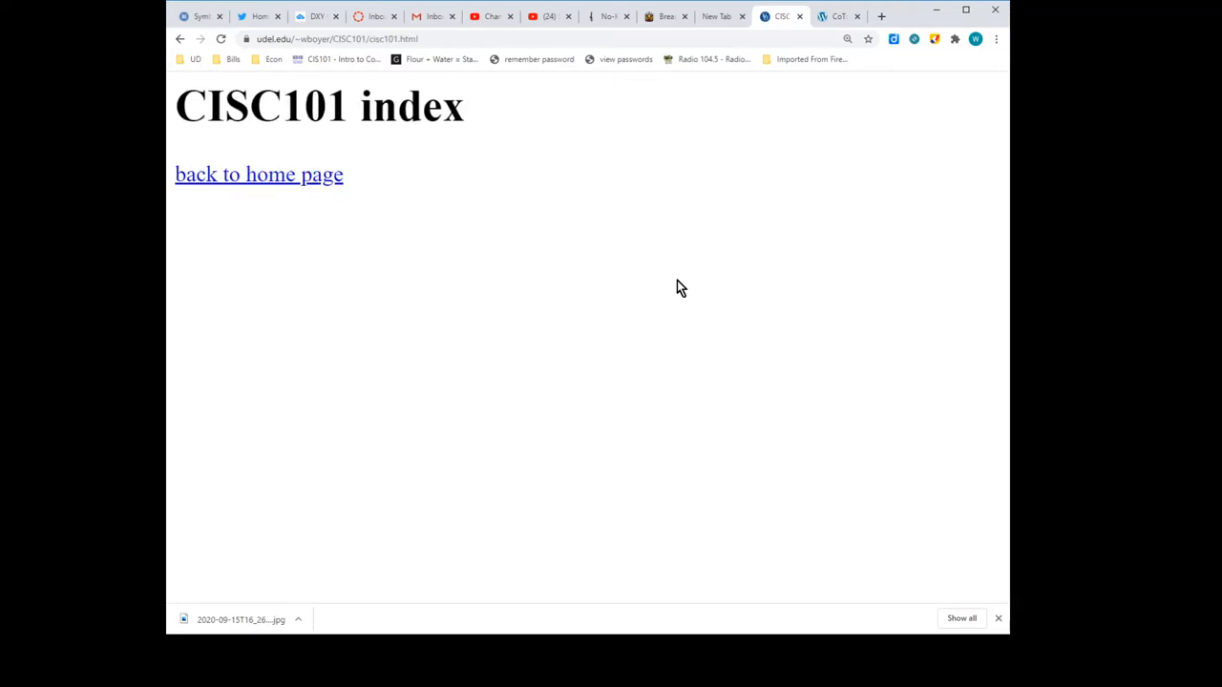
mouse_move(308, 191)
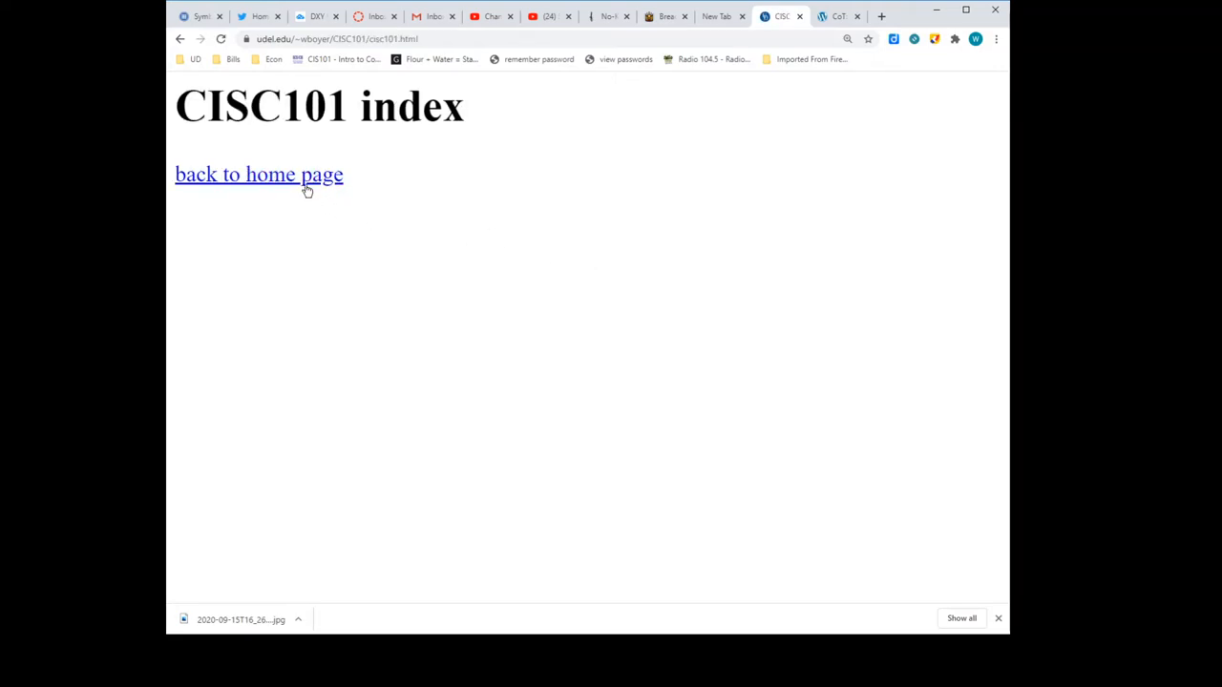
Follow 'back to home page' and the CISC101 index link twice to confirm both directions work
click(260, 173)
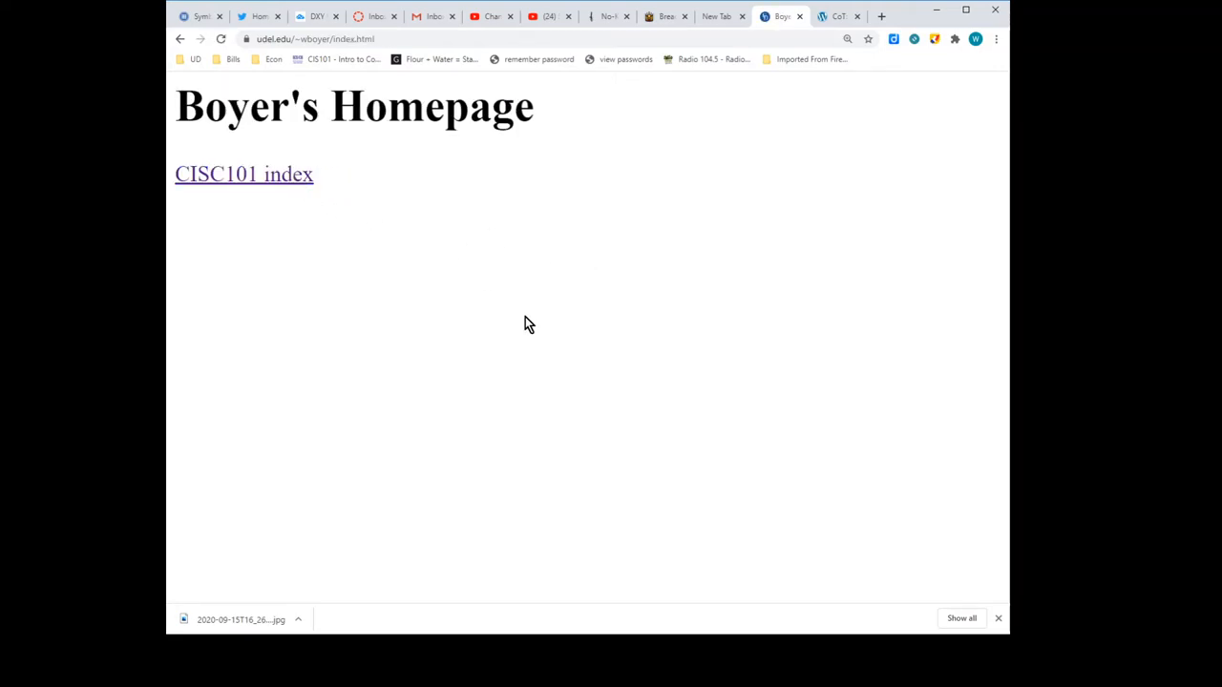
mouse_move(290, 181)
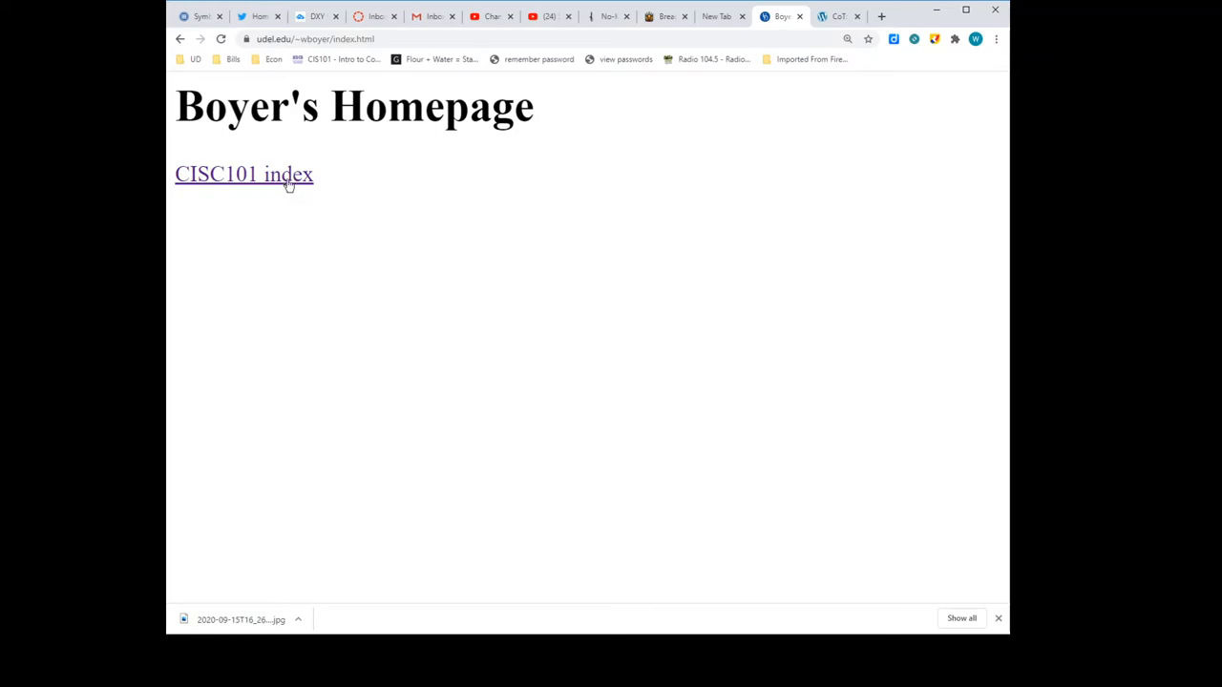
click(244, 173)
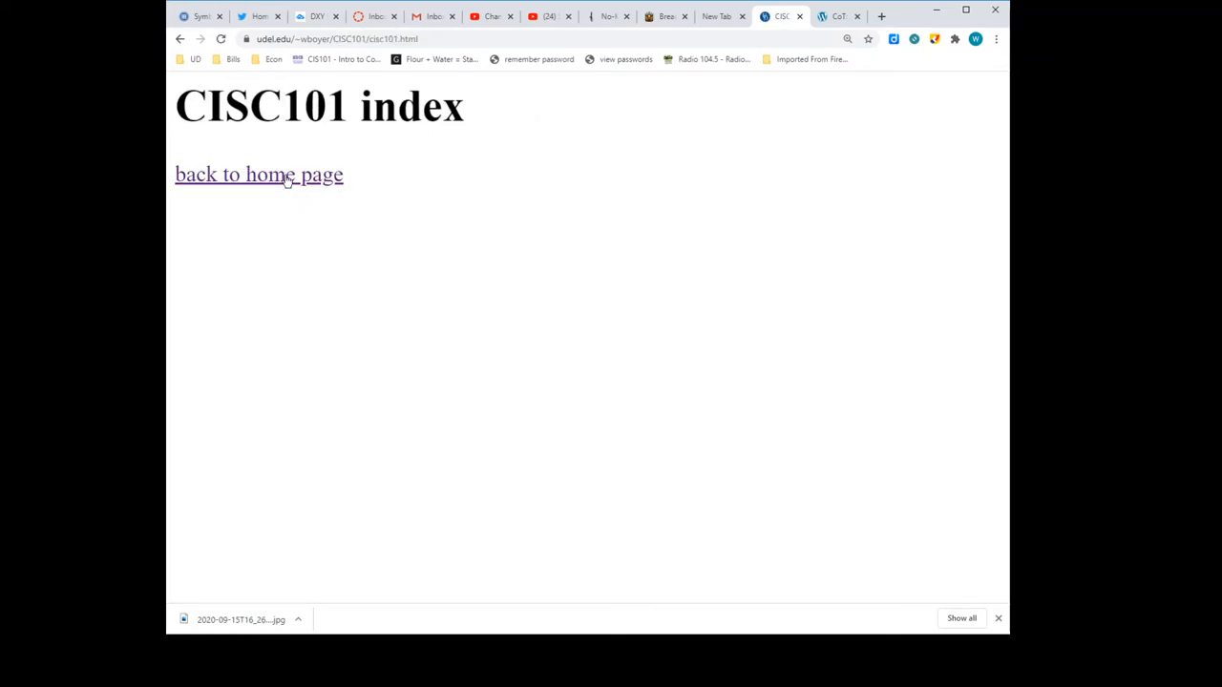
click(260, 176)
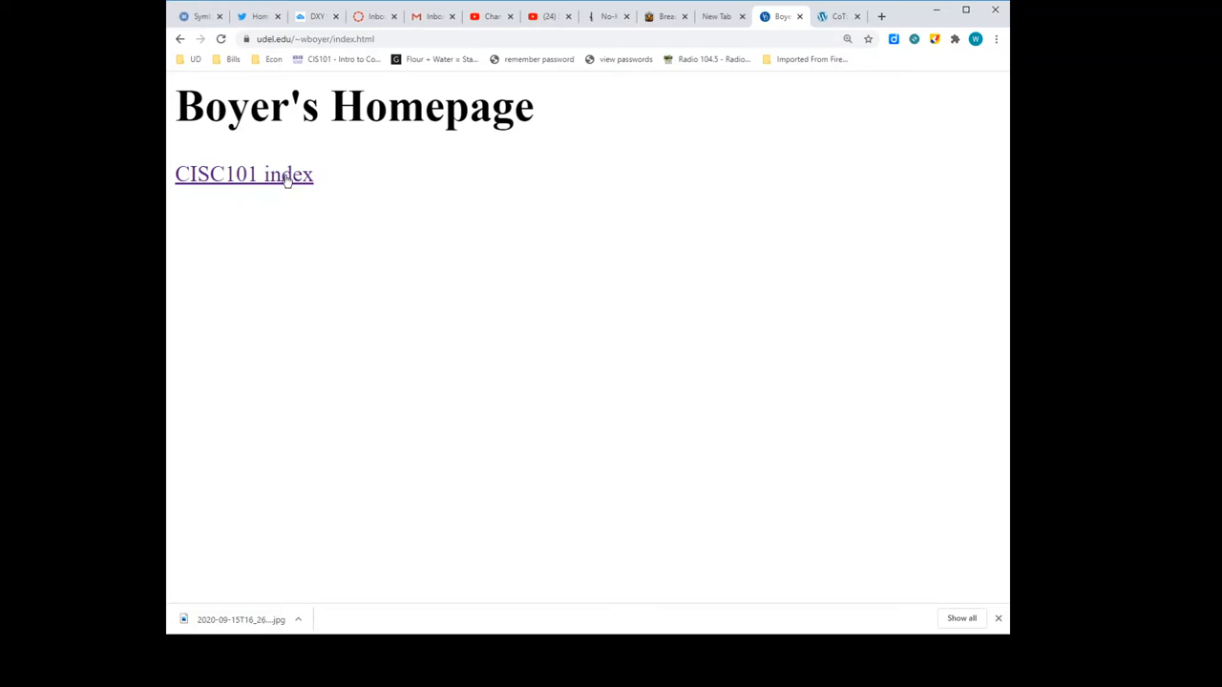
click(245, 174)
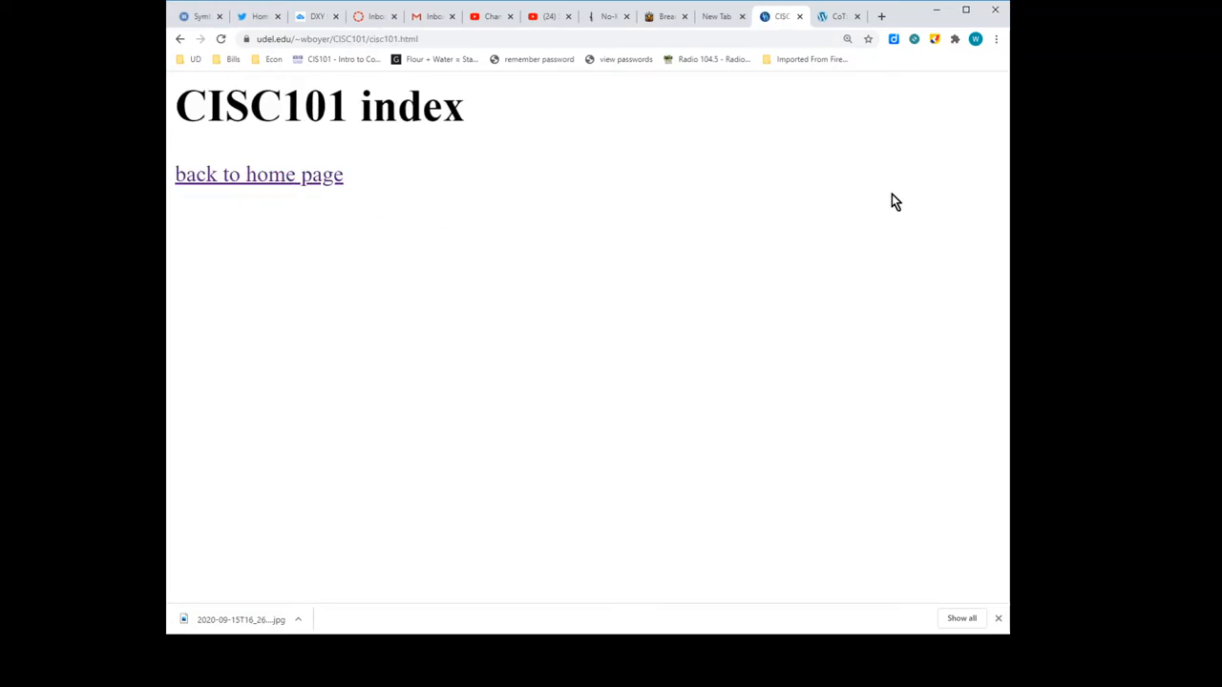